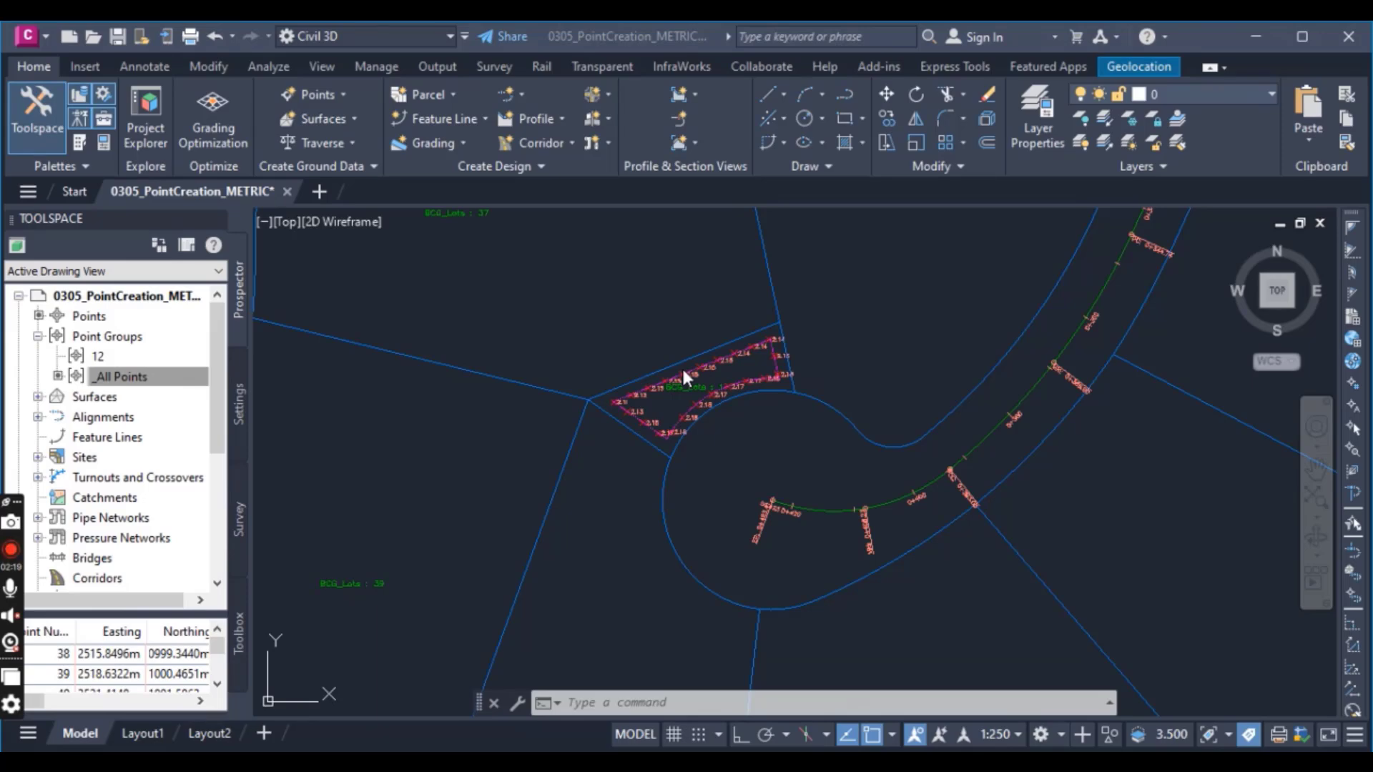
{"action": "mouse_move", "coordinate": [637, 411]}
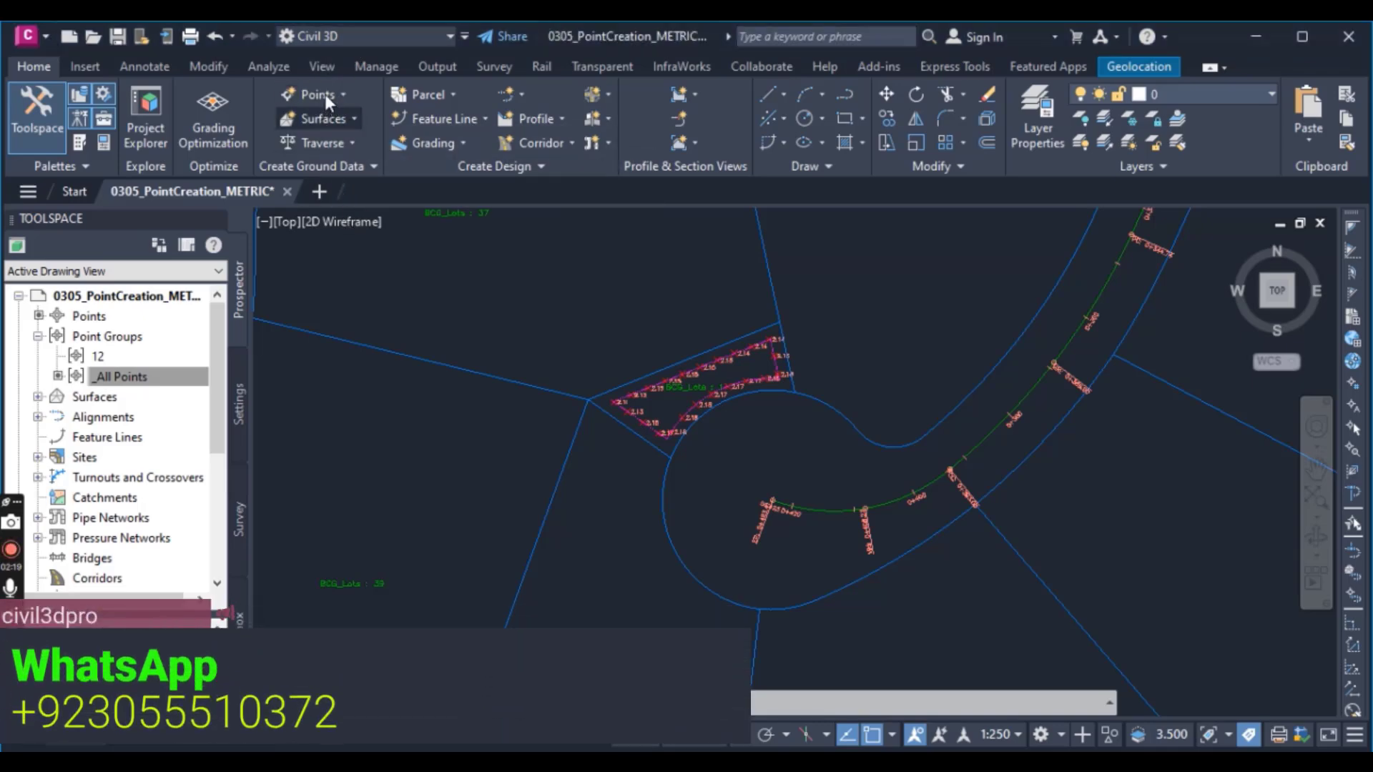
Import 12.csv as PENZ comma-delimited points into point group 12.
{"action": "left_click", "coordinate": [314, 94]}
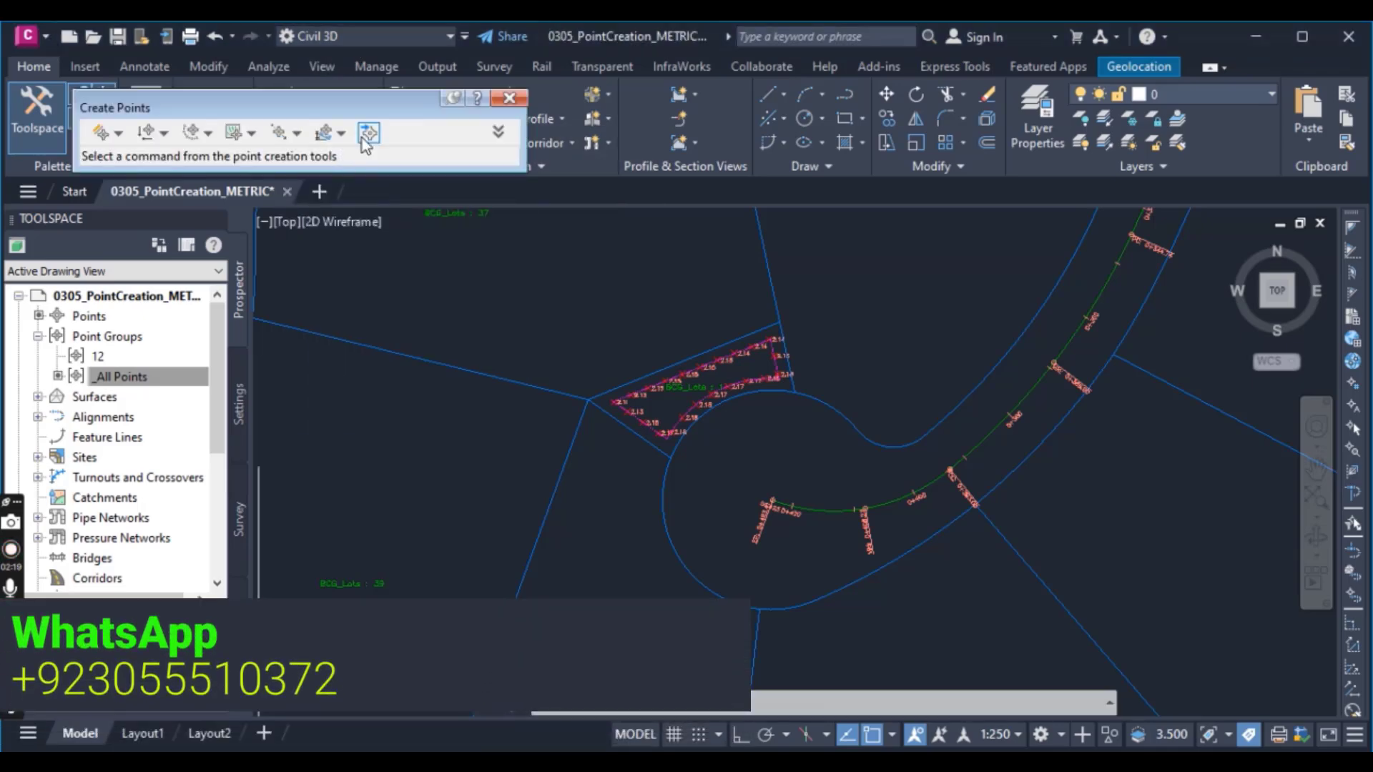
{"action": "left_click", "coordinate": [366, 133]}
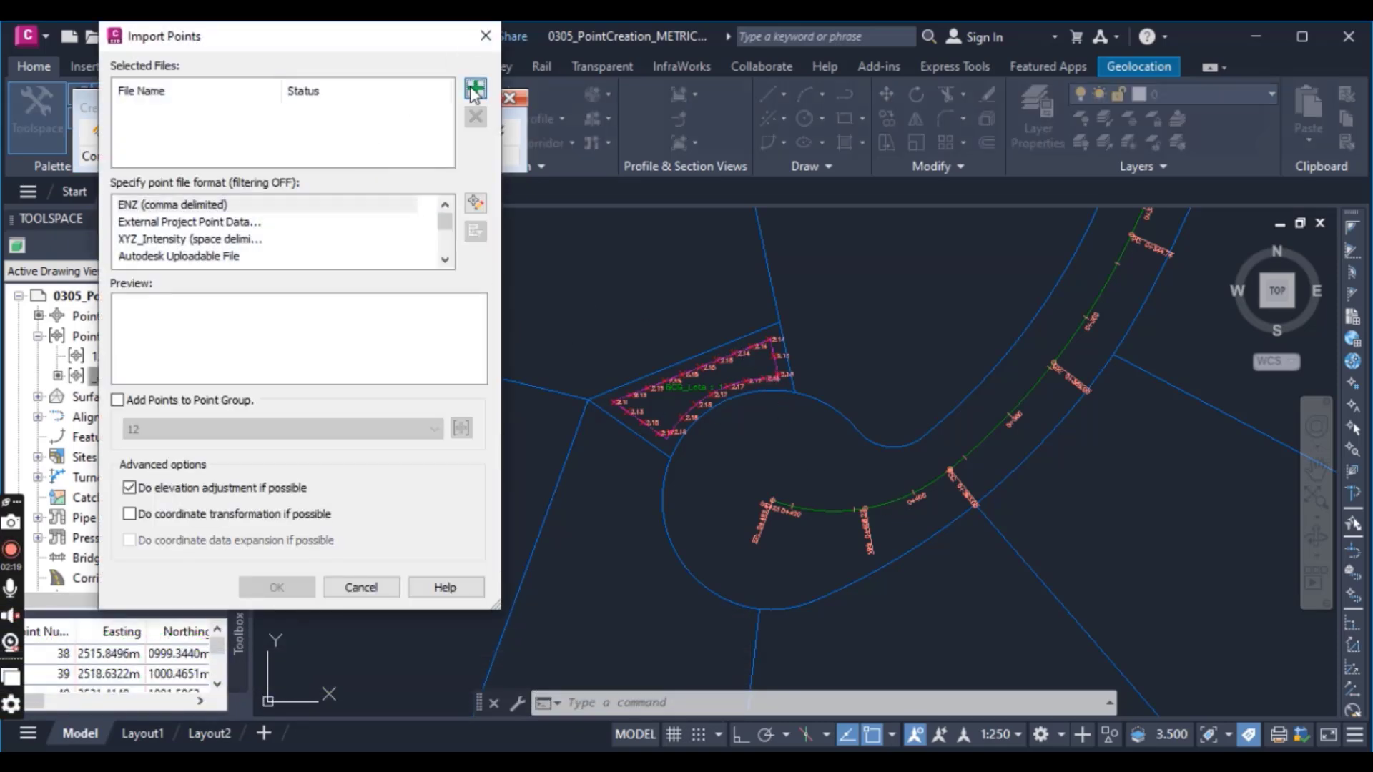
{"action": "left_click", "coordinate": [476, 88]}
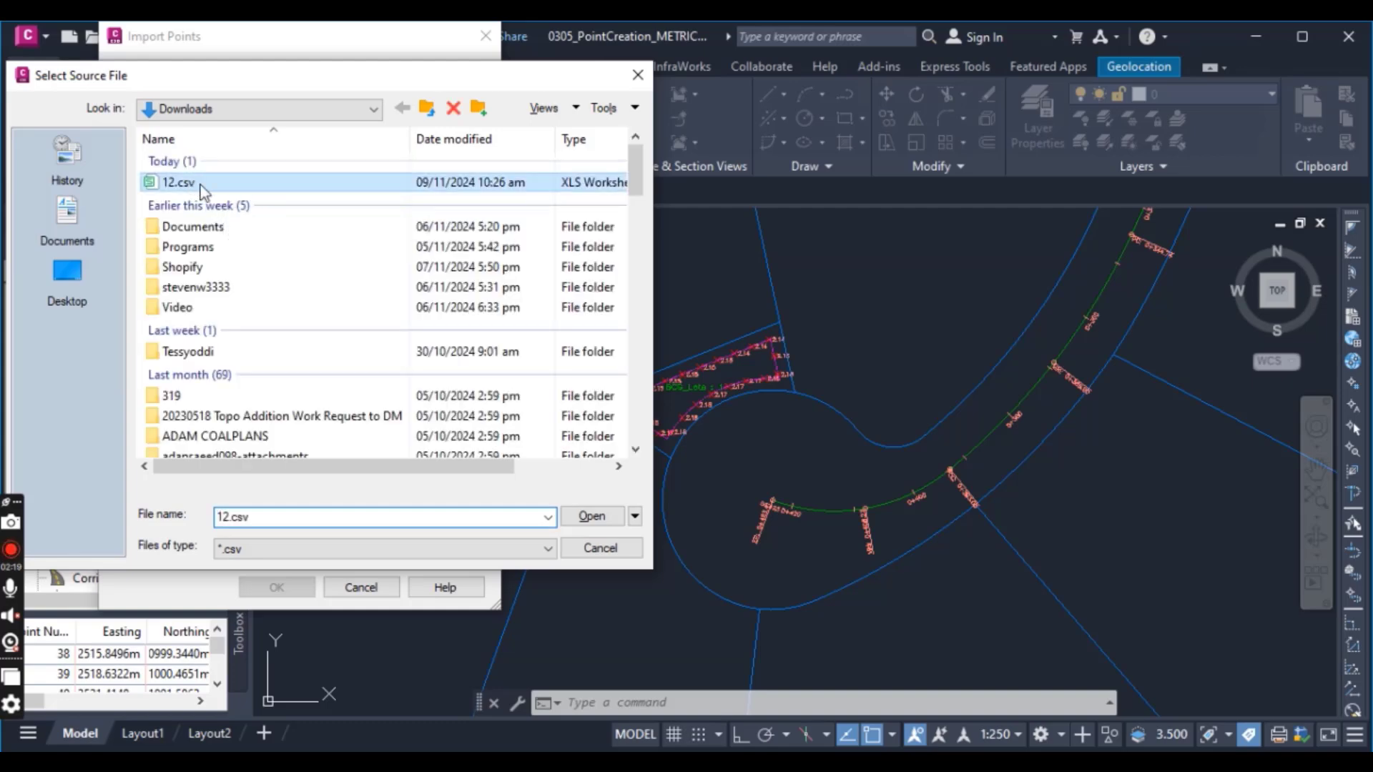
{"action": "left_click", "coordinate": [592, 516]}
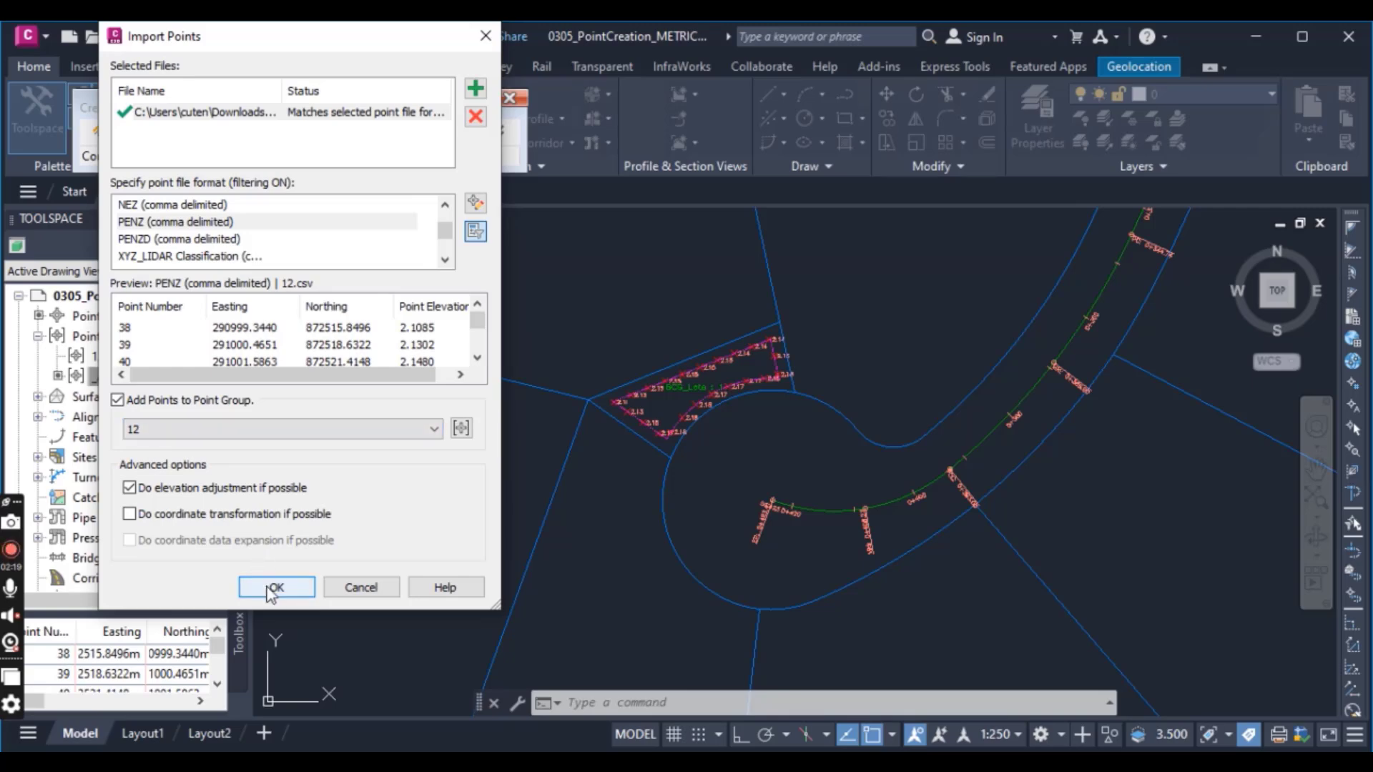
{"action": "left_click", "coordinate": [276, 587]}
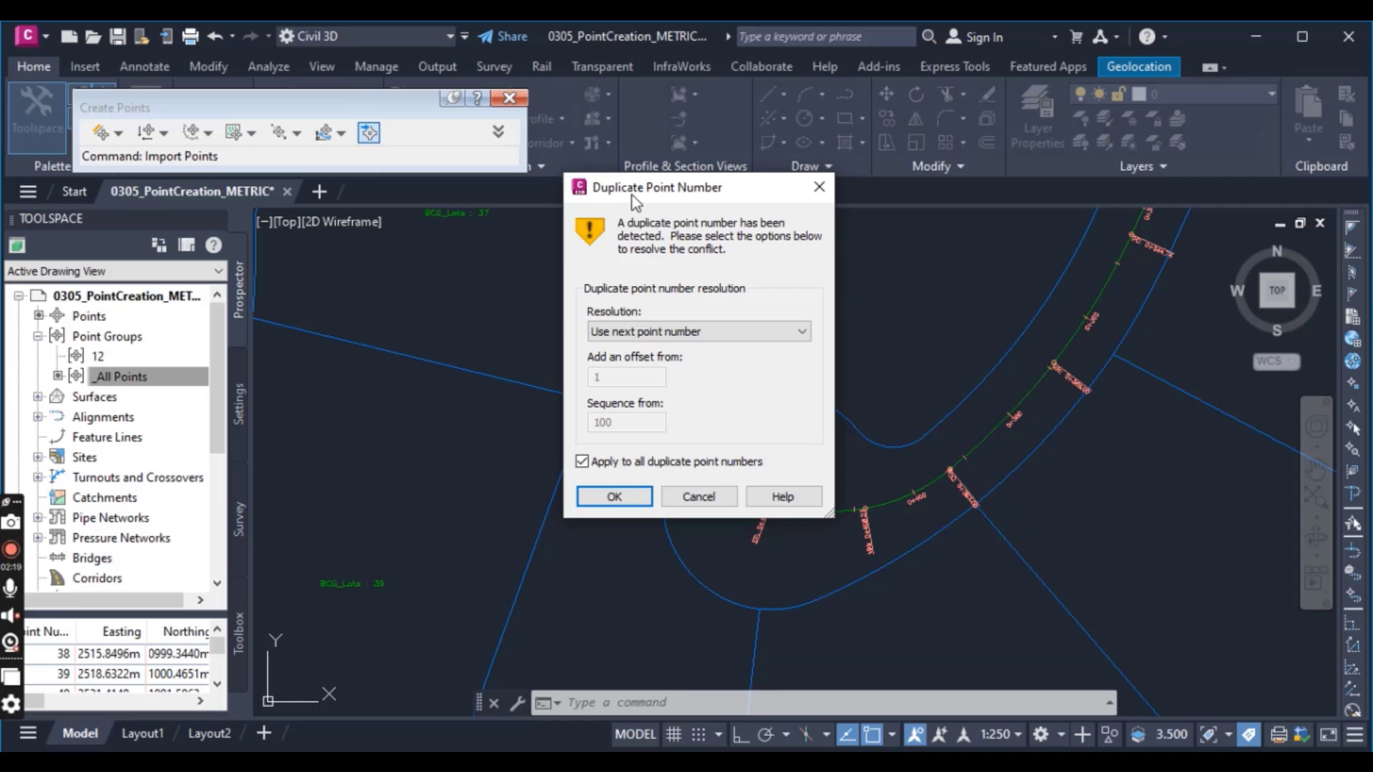
{"action": "mouse_move", "coordinate": [701, 199]}
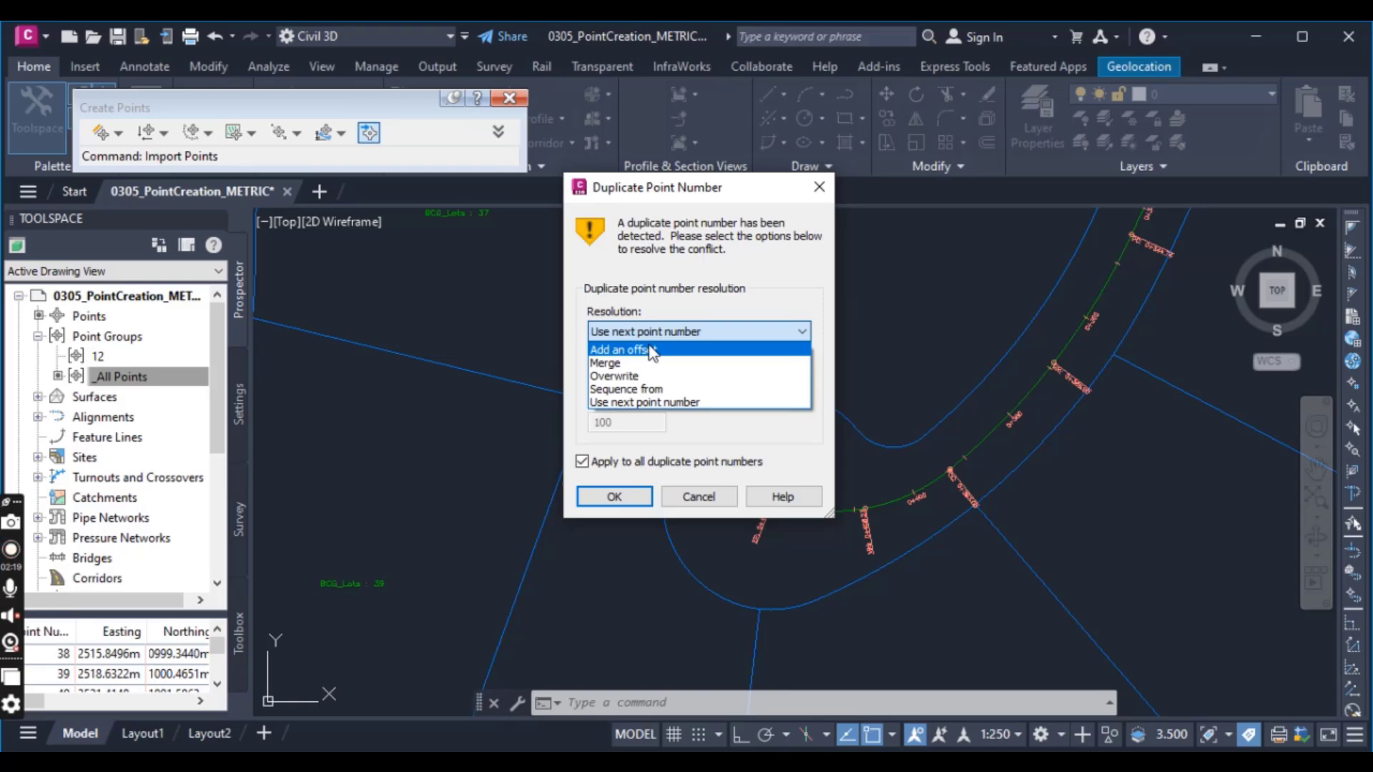
{"action": "mouse_move", "coordinate": [642, 365]}
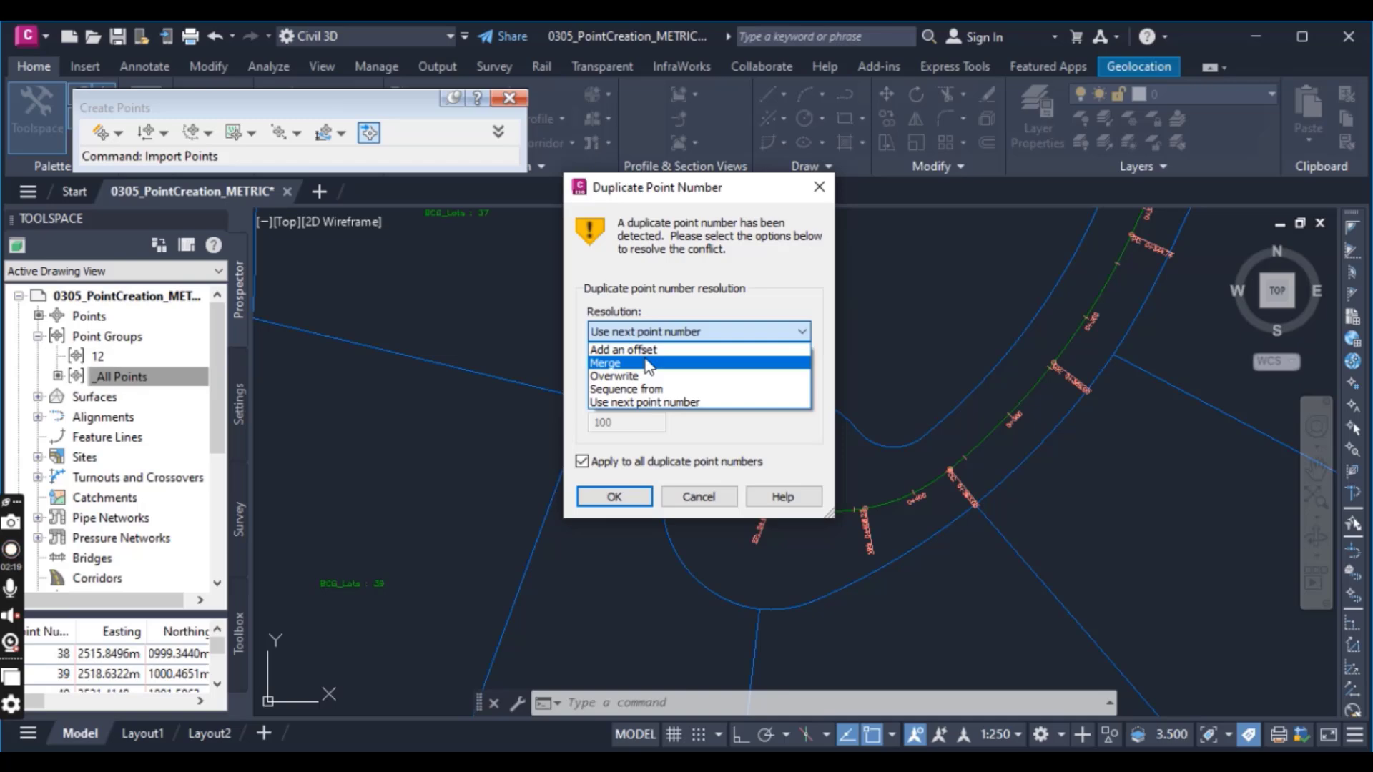
{"action": "mouse_move", "coordinate": [648, 376]}
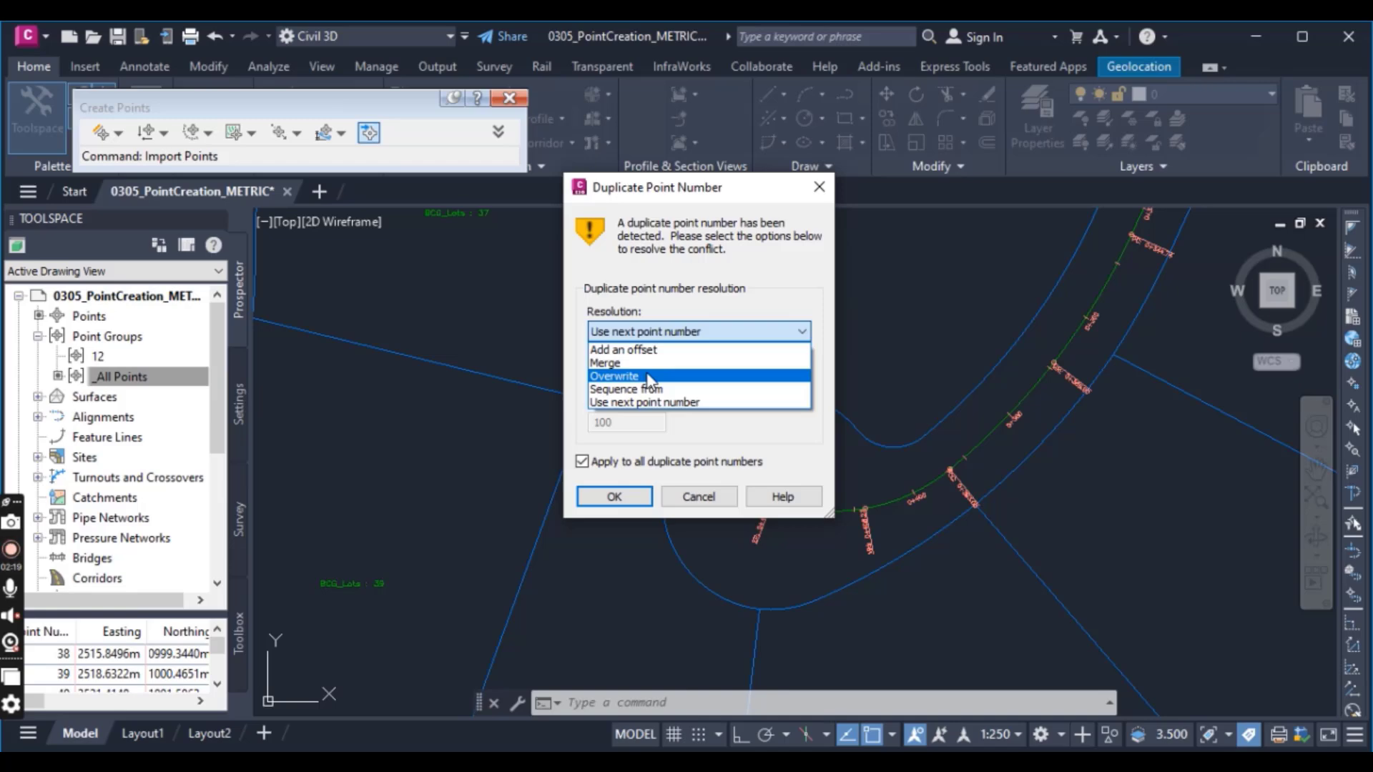
{"action": "mouse_move", "coordinate": [661, 393]}
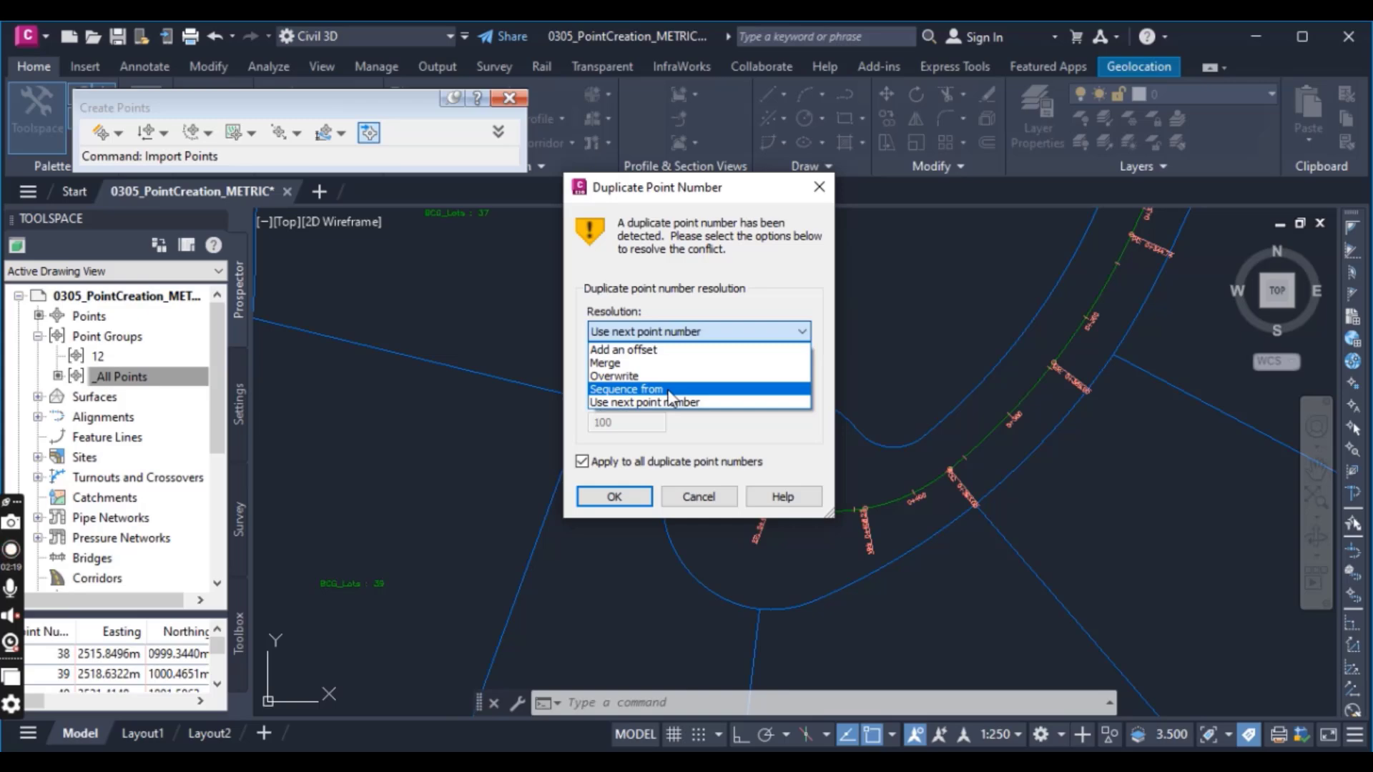
{"action": "mouse_move", "coordinate": [672, 404]}
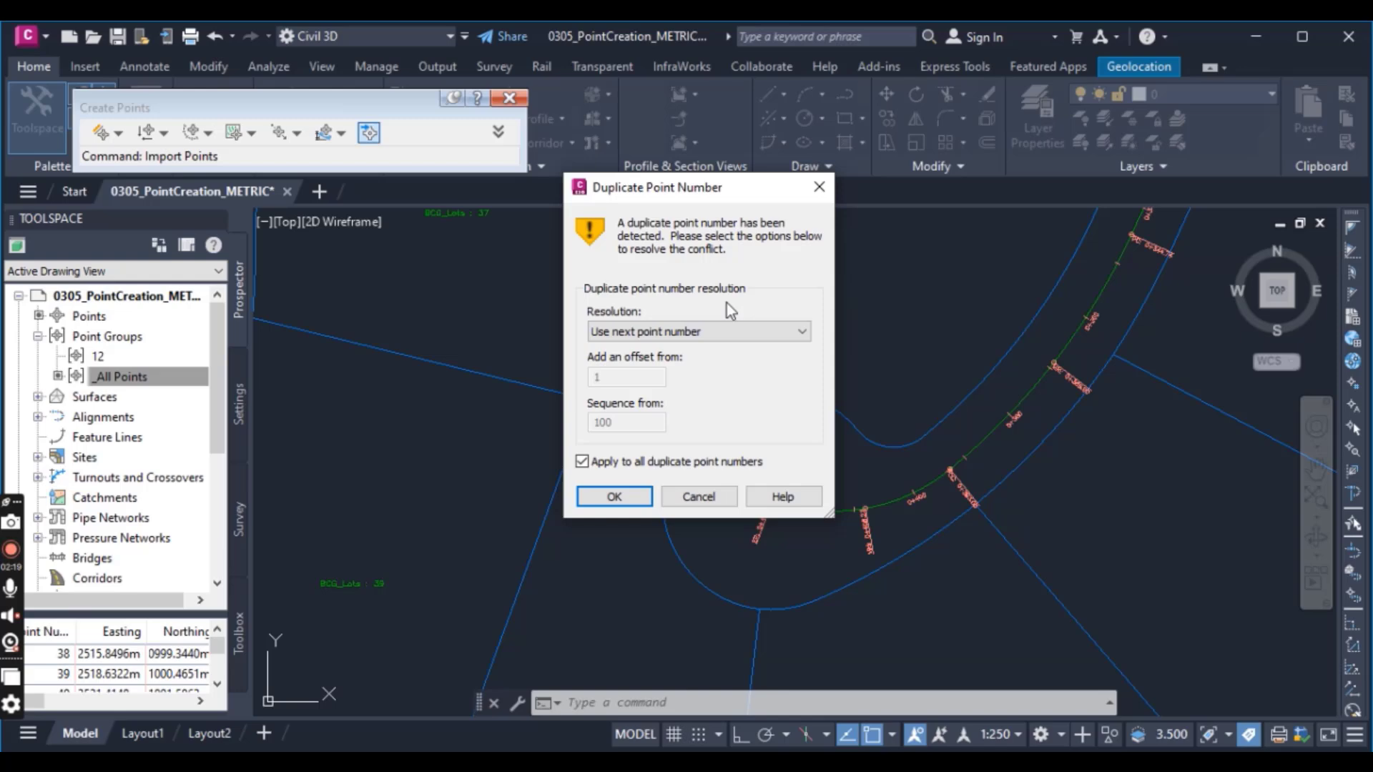
Resolve all duplicates with the next point number, then enter the LIST command.
{"action": "left_click", "coordinate": [613, 496]}
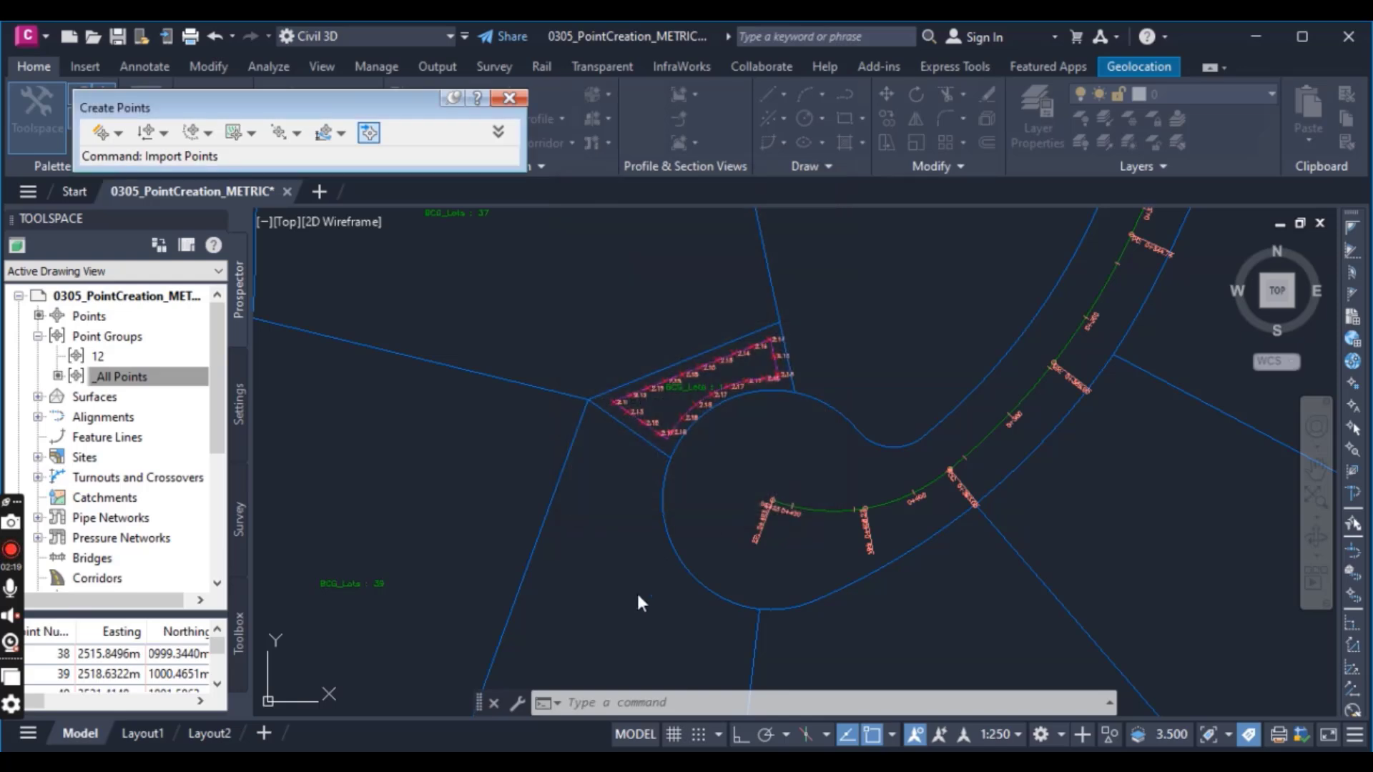
{"action": "mouse_move", "coordinate": [598, 615]}
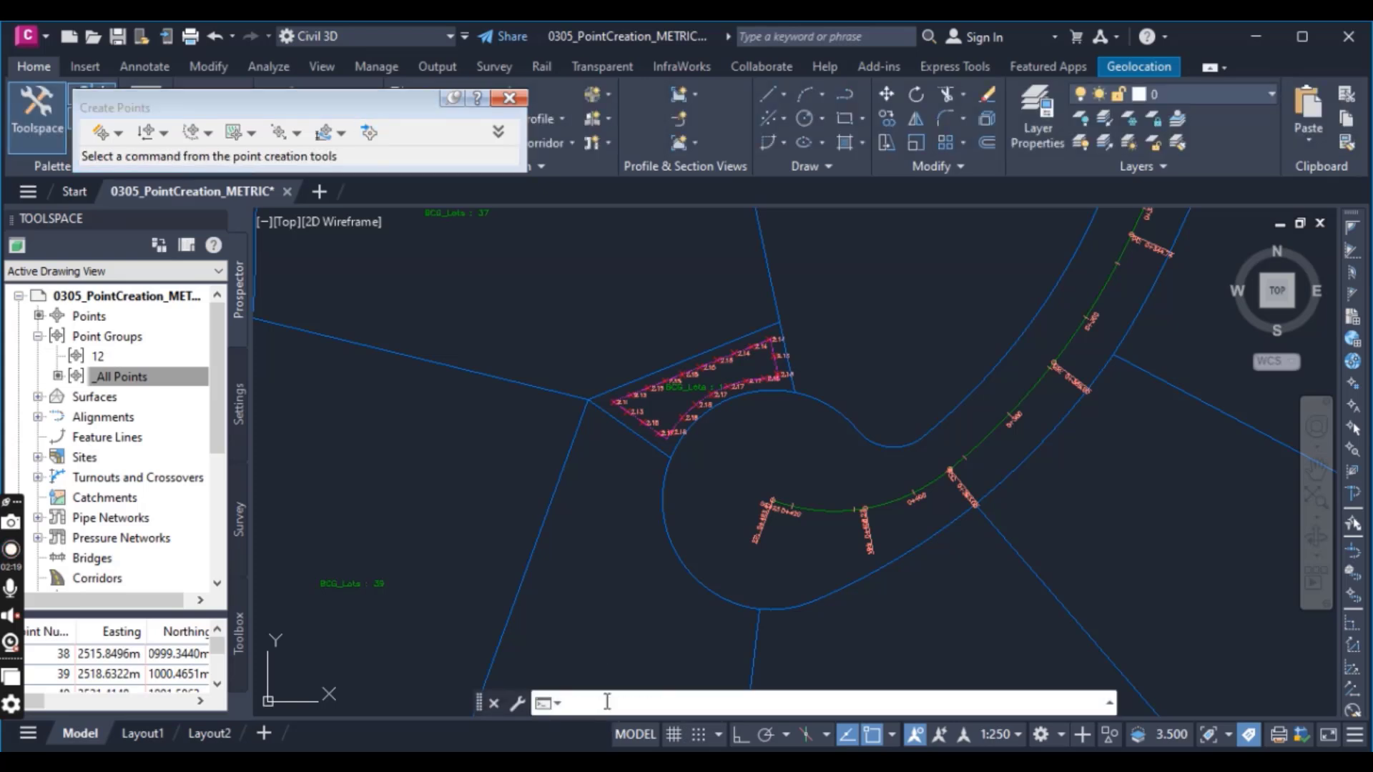
{"action": "type", "text": "lis"}
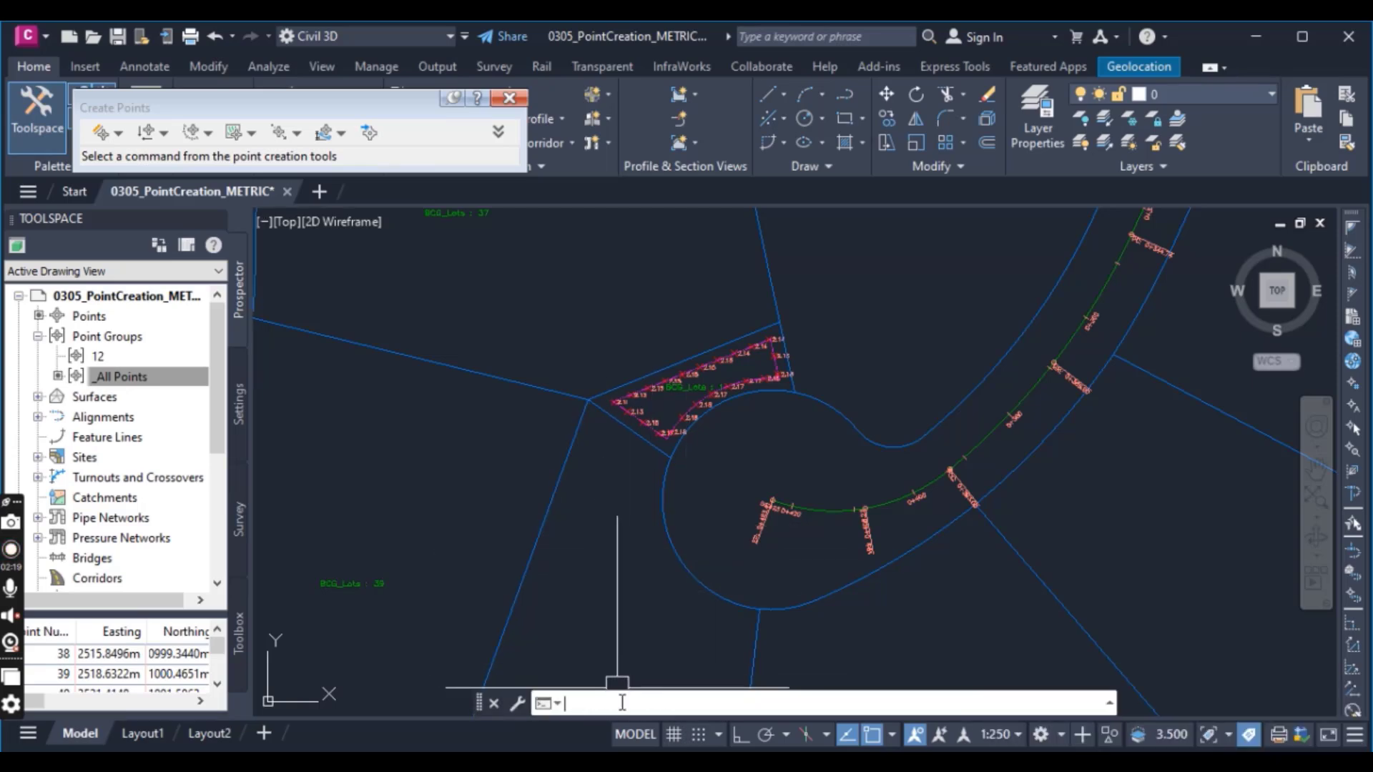
{"action": "type", "text": "list"}
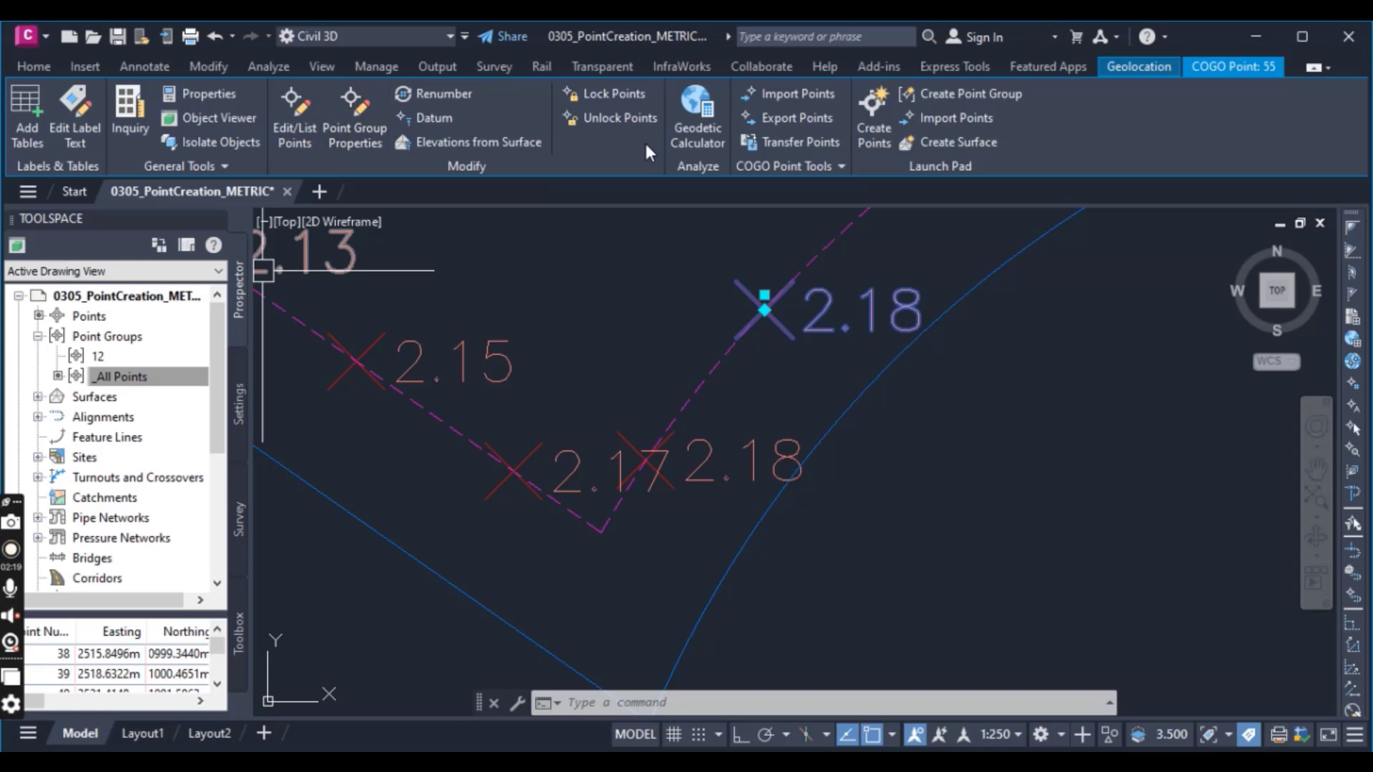
{"action": "mouse_move", "coordinate": [662, 146]}
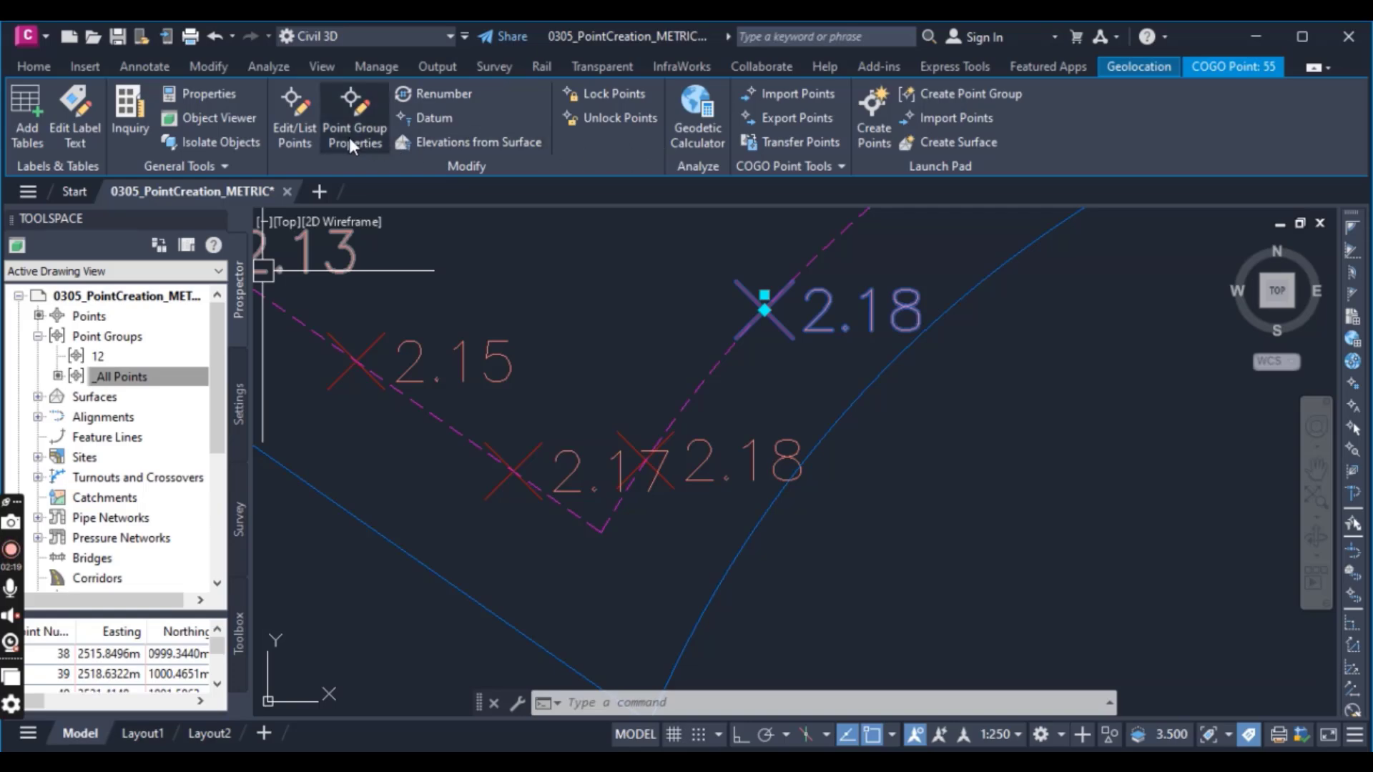
{"action": "mouse_move", "coordinate": [294, 129]}
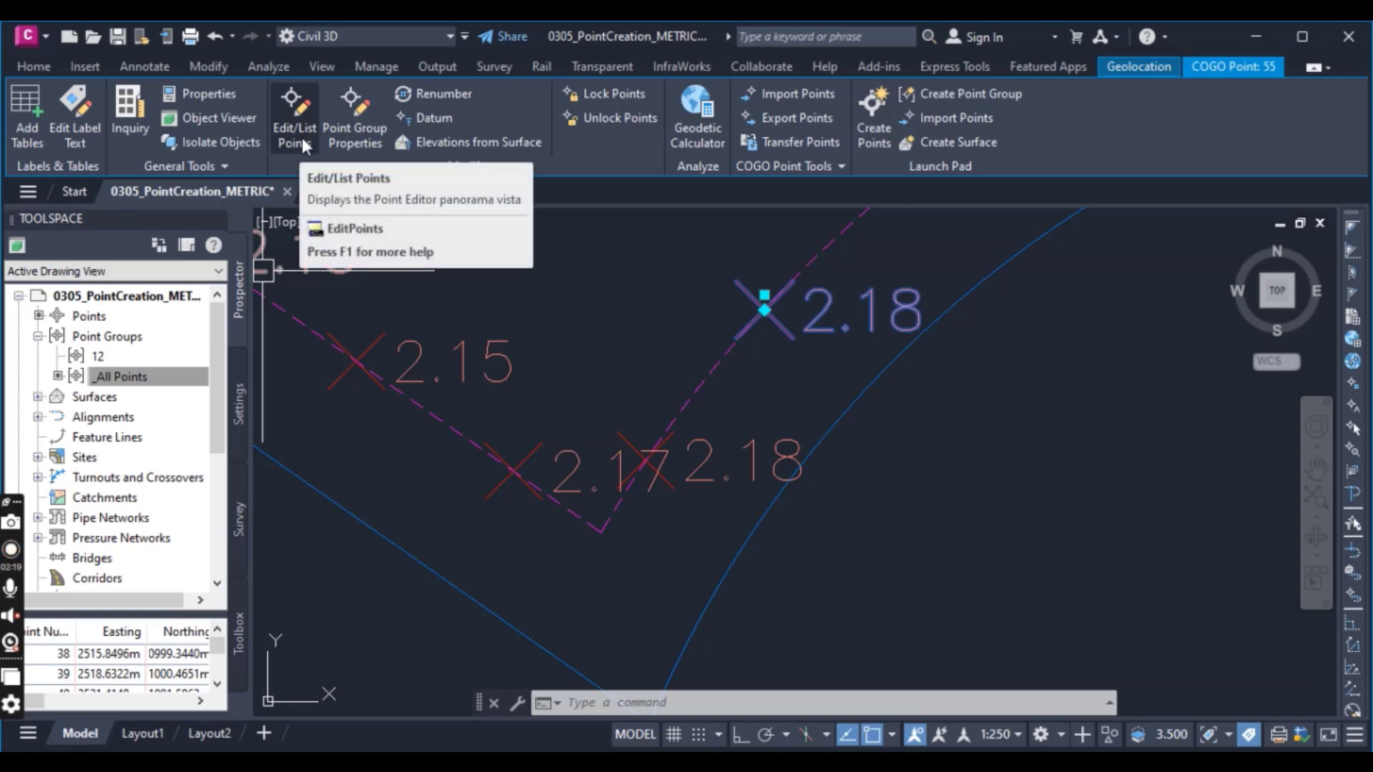
{"action": "mouse_move", "coordinate": [299, 150]}
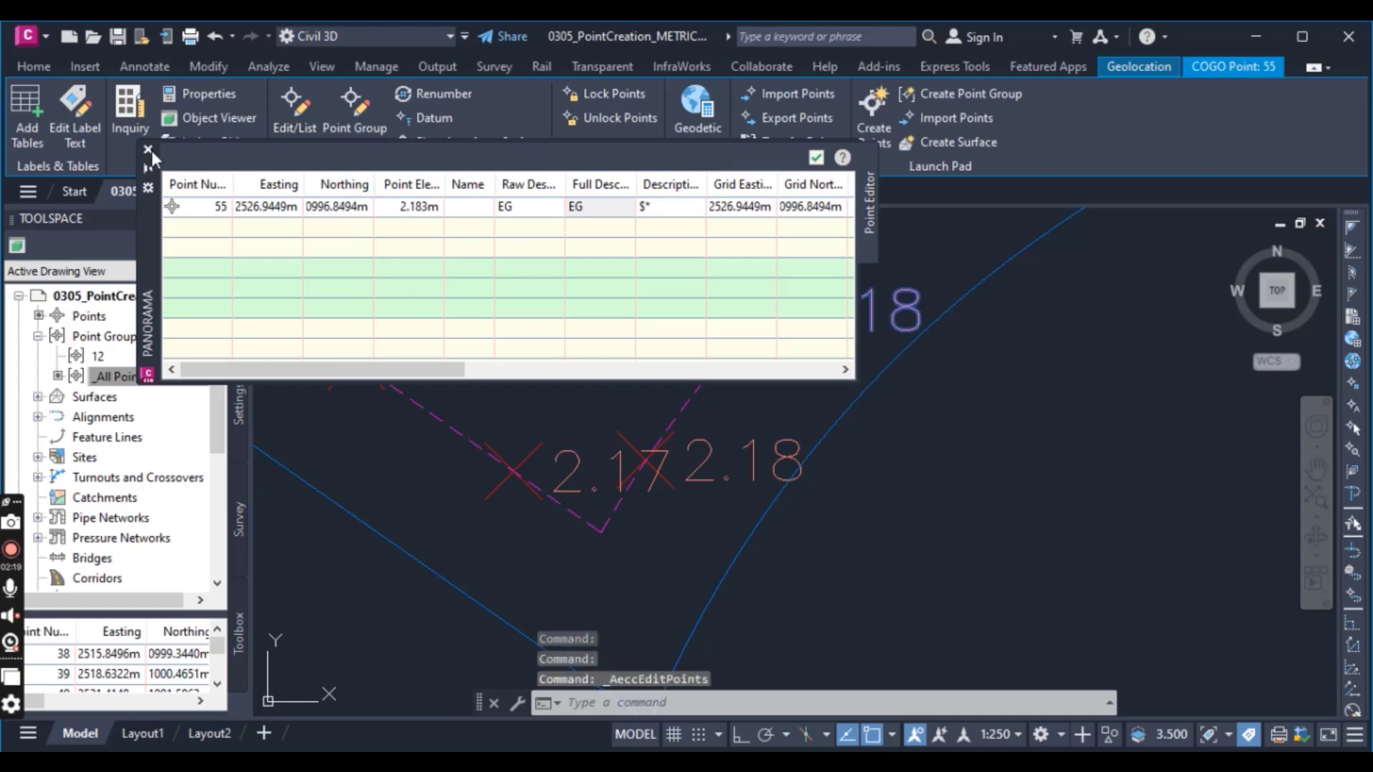
List available point numbers from COGO Point Tools, showing 1–37 and 60 onward.
{"action": "left_click", "coordinate": [148, 150]}
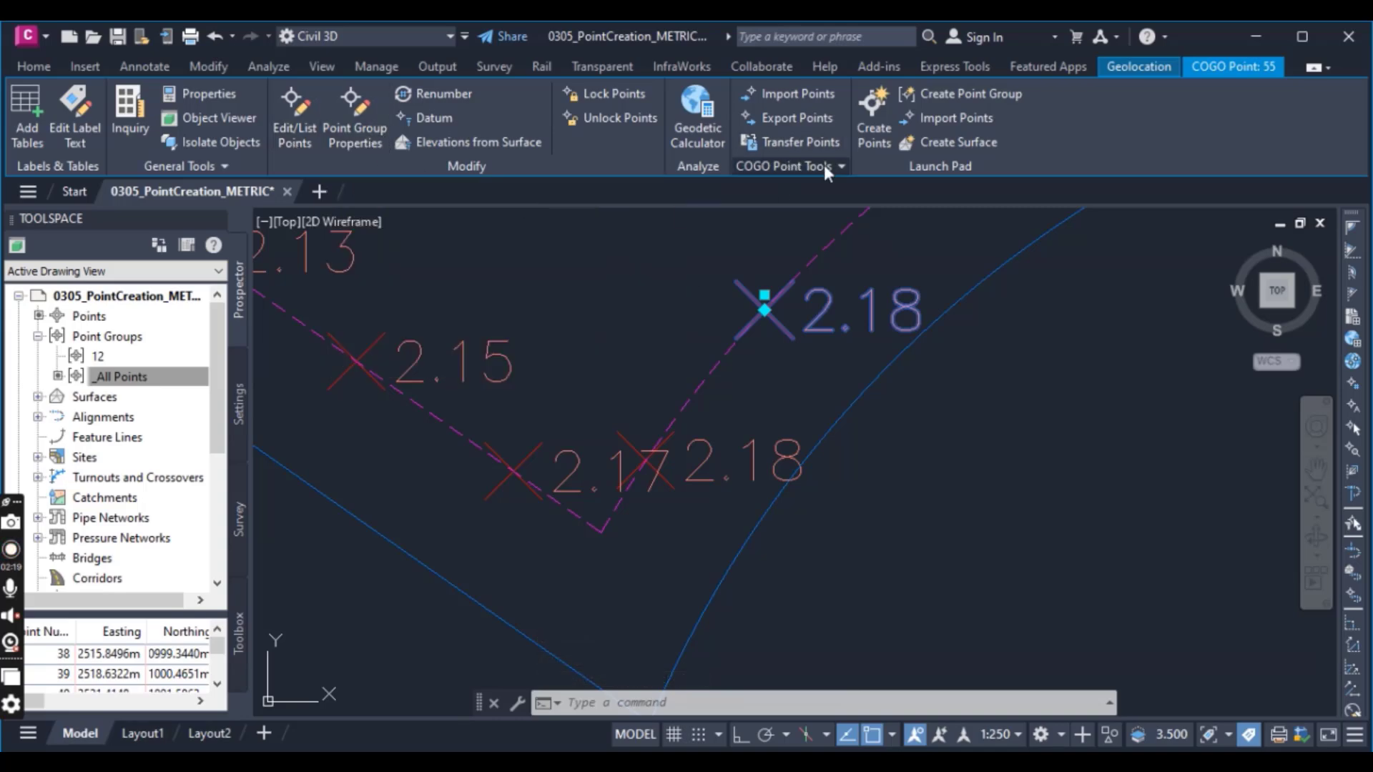
{"action": "left_click", "coordinate": [783, 166]}
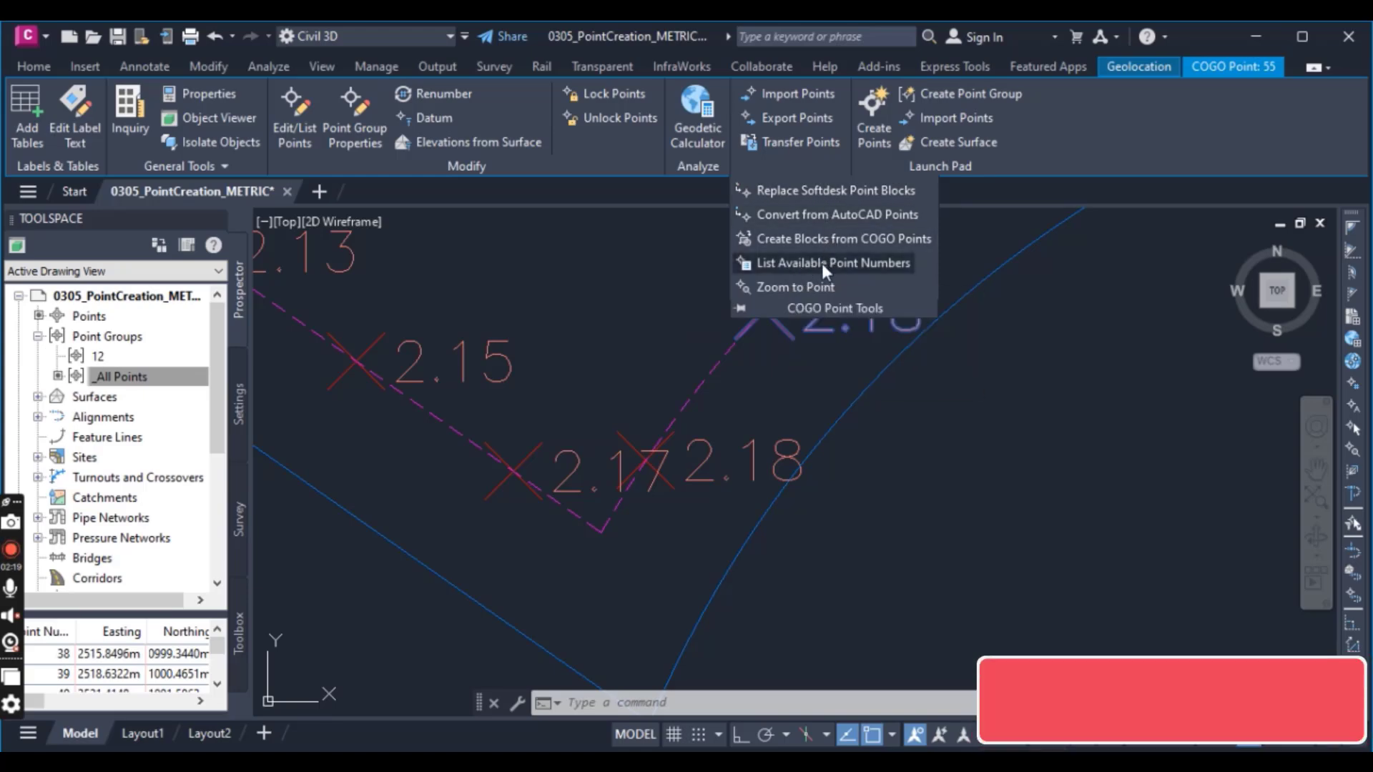
{"action": "left_click", "coordinate": [827, 263]}
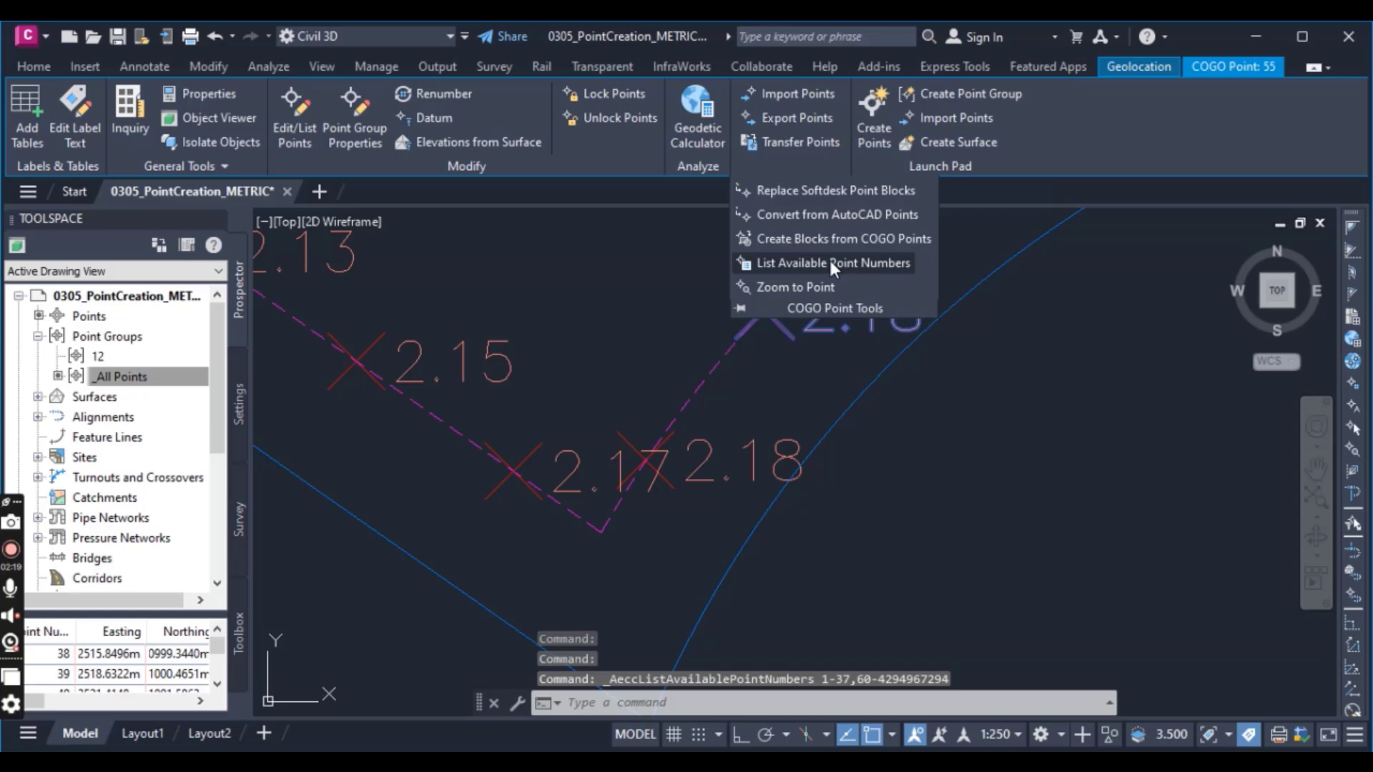
{"action": "left_click", "coordinate": [831, 263]}
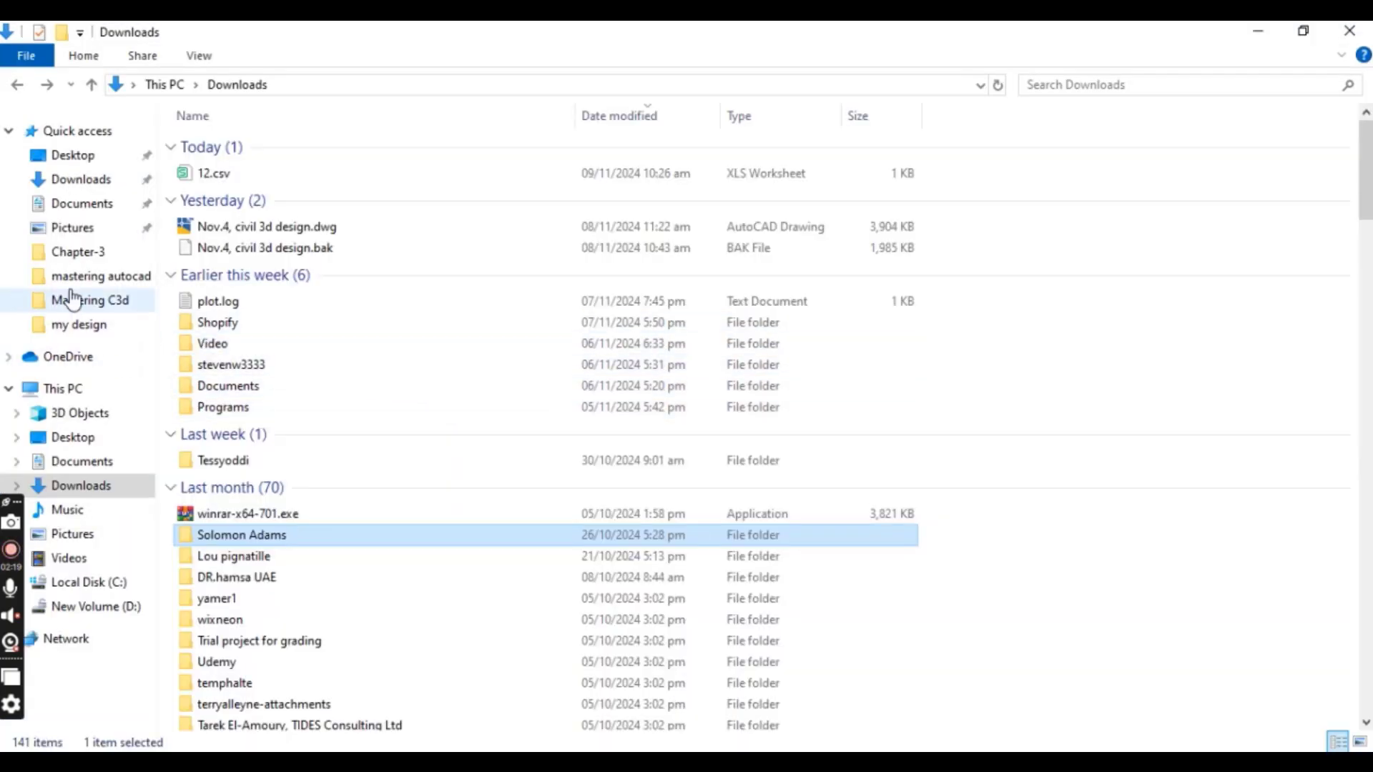
Open Pictures and view the screenshot of duplicate point resolution options.
{"action": "left_click", "coordinate": [72, 228]}
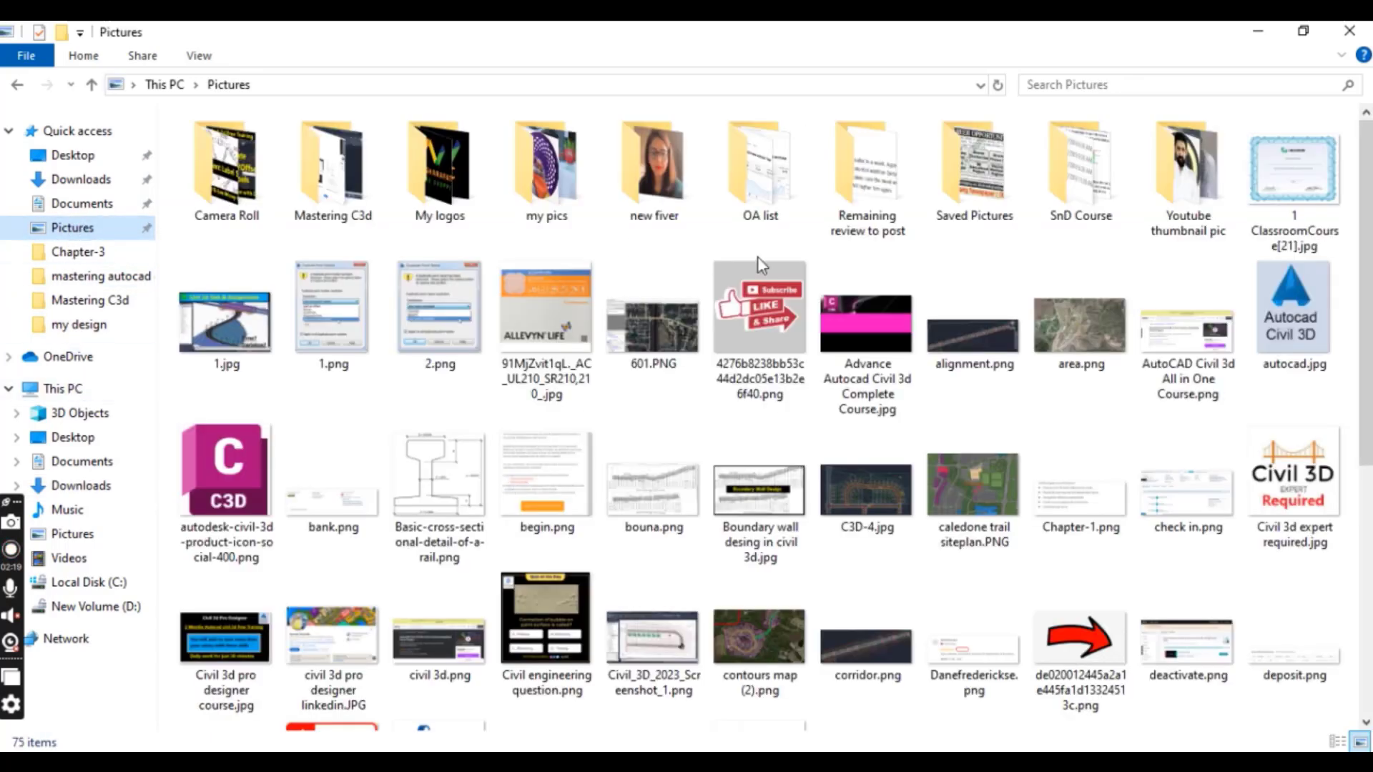
{"action": "left_click", "coordinate": [437, 315]}
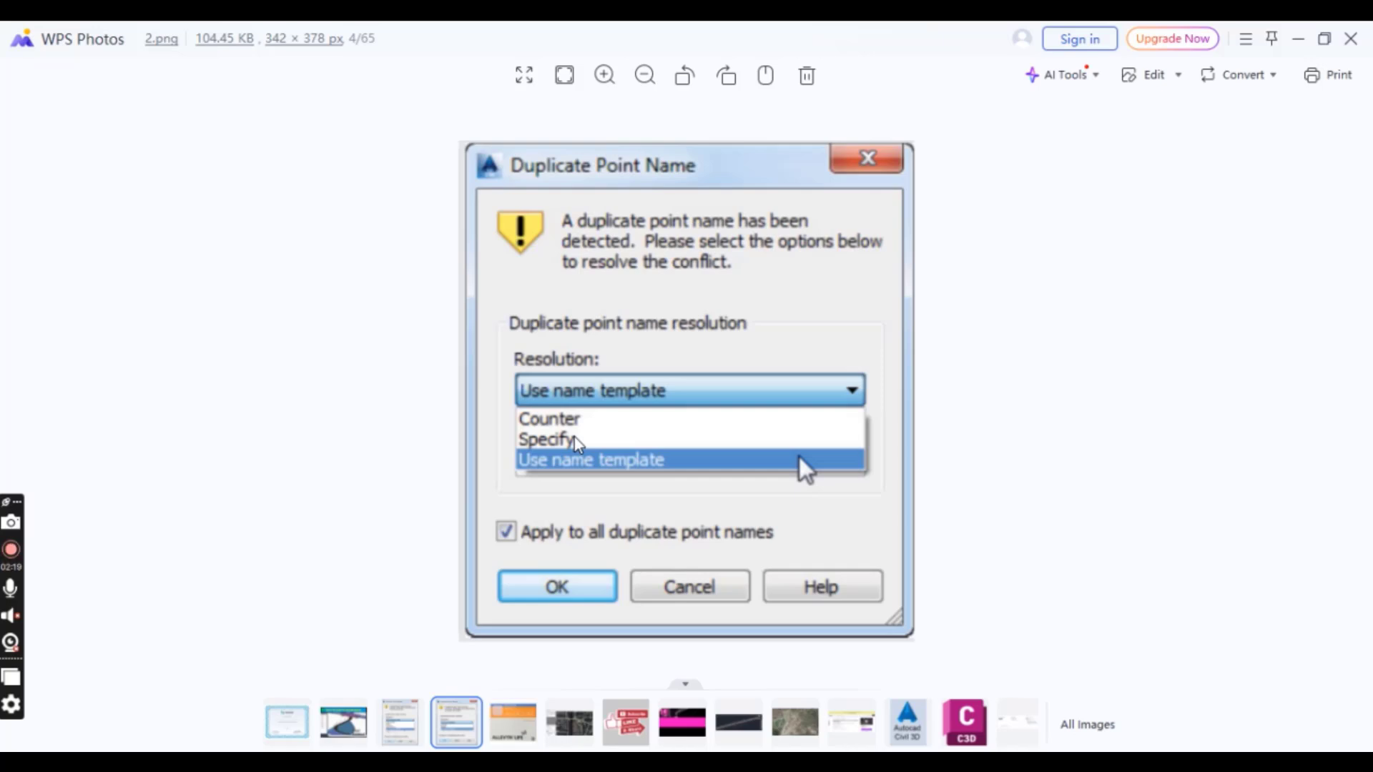
{"action": "mouse_move", "coordinate": [590, 446]}
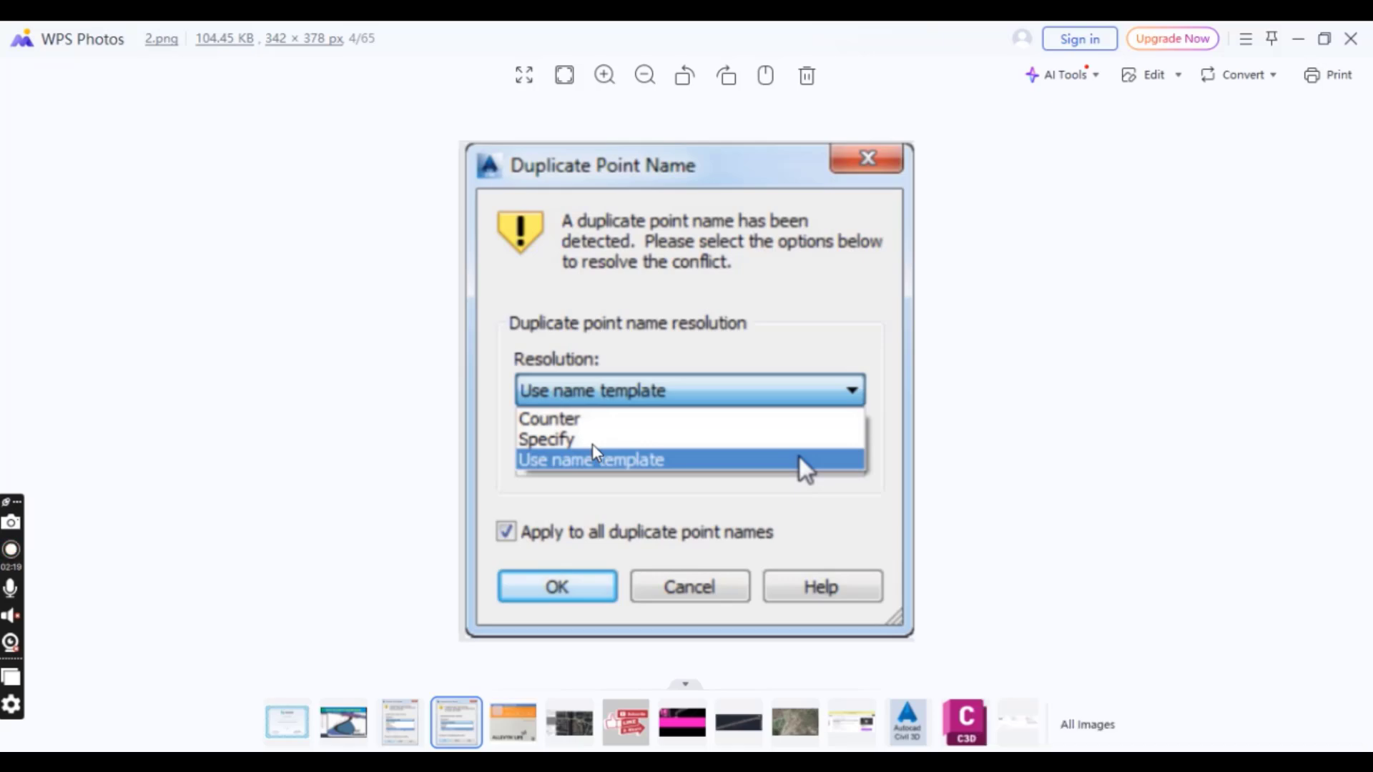
{"action": "mouse_move", "coordinate": [491, 479]}
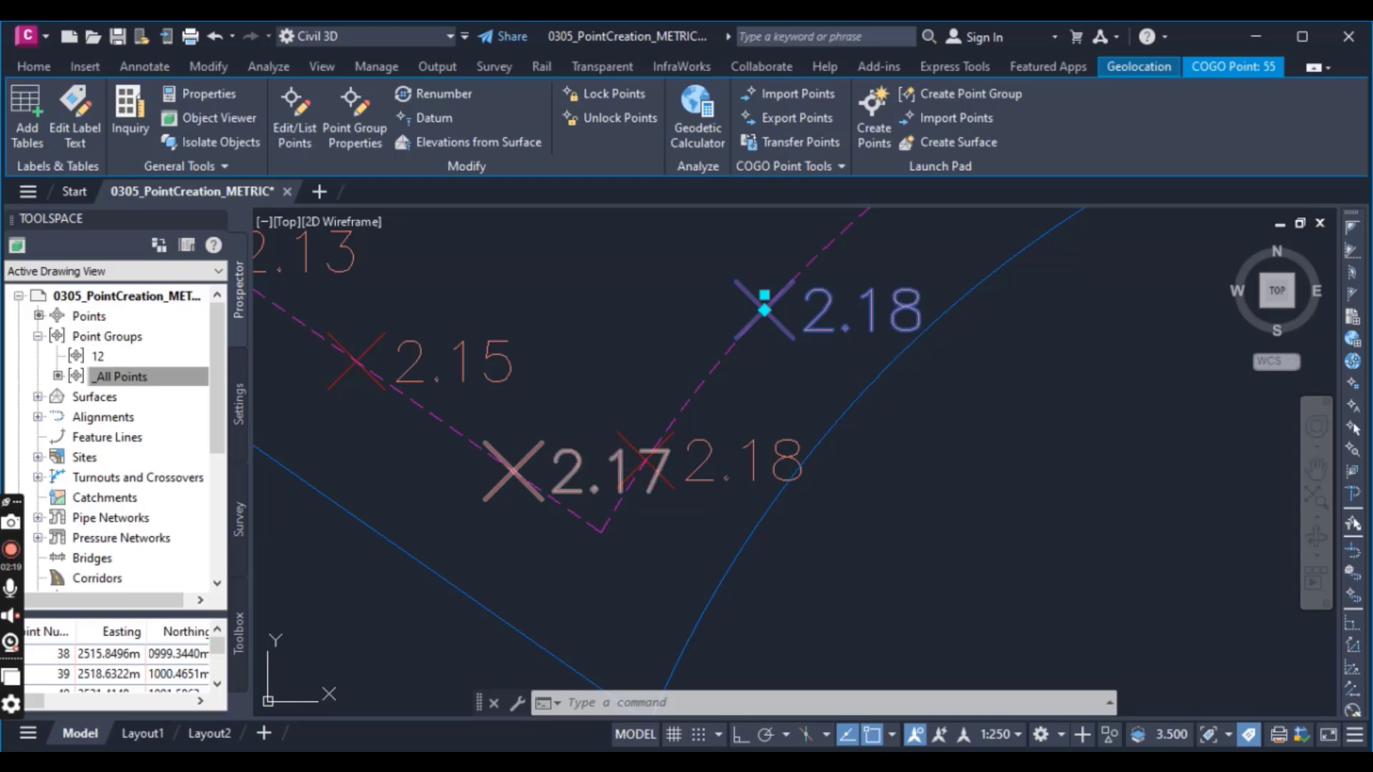
Re-run the import of 12.csv as PENZ comma-delimited points into point group 12.
{"action": "left_click", "coordinate": [331, 96]}
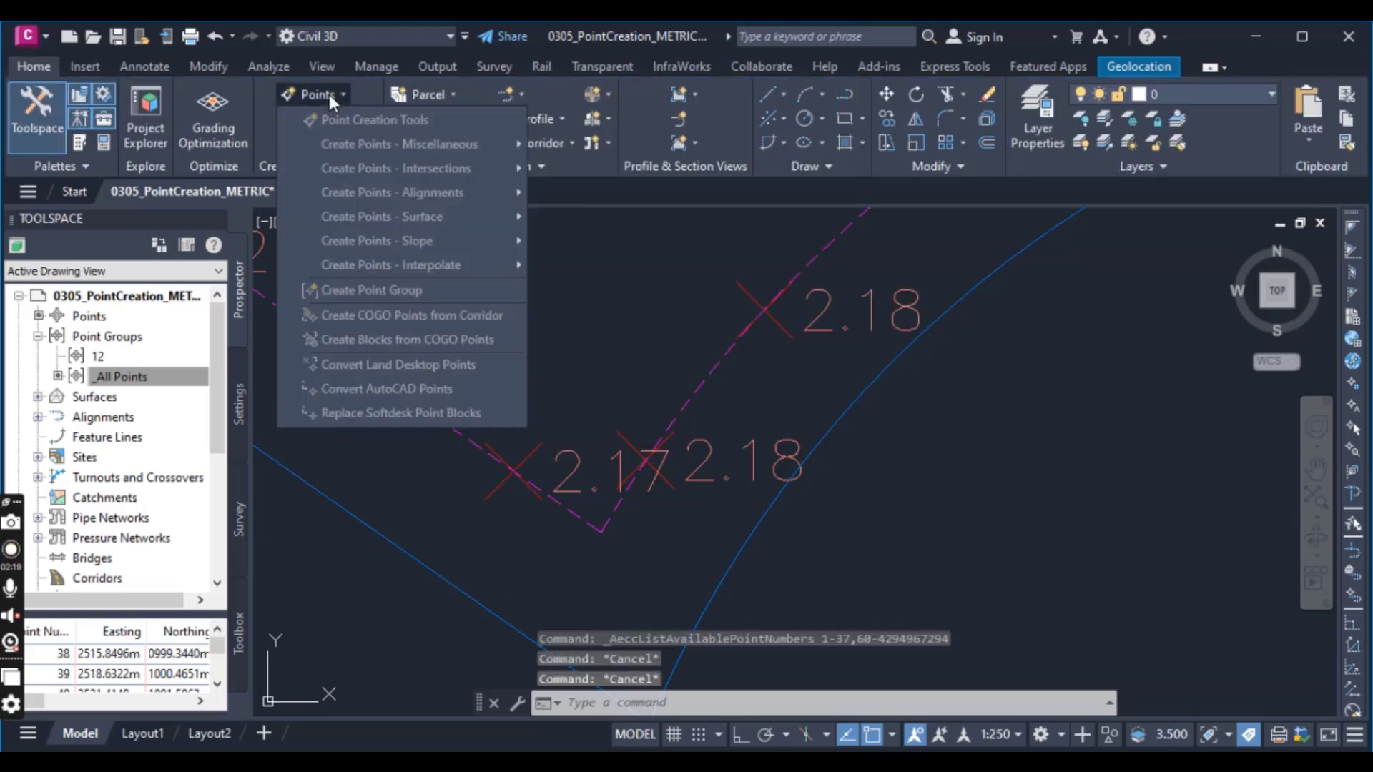
{"action": "left_click", "coordinate": [374, 120]}
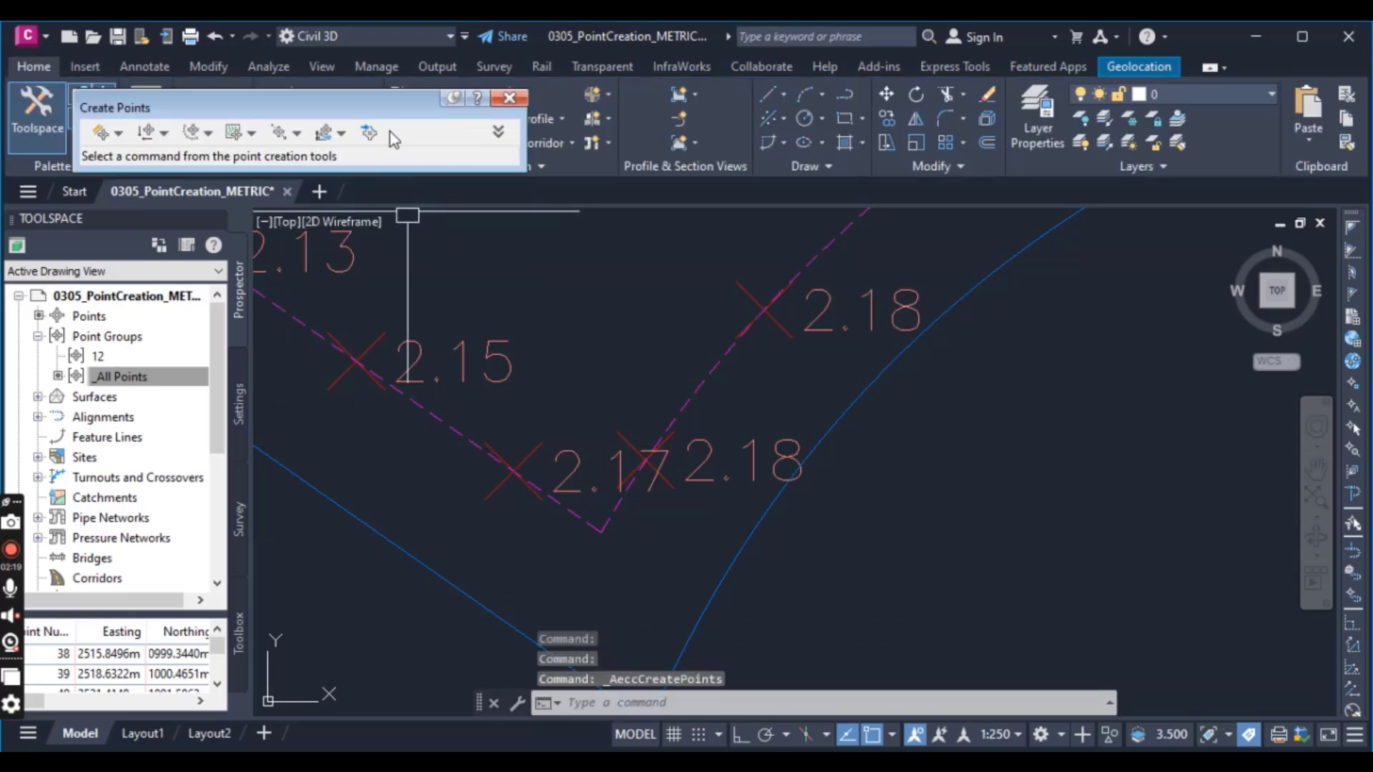
{"action": "left_click", "coordinate": [367, 131]}
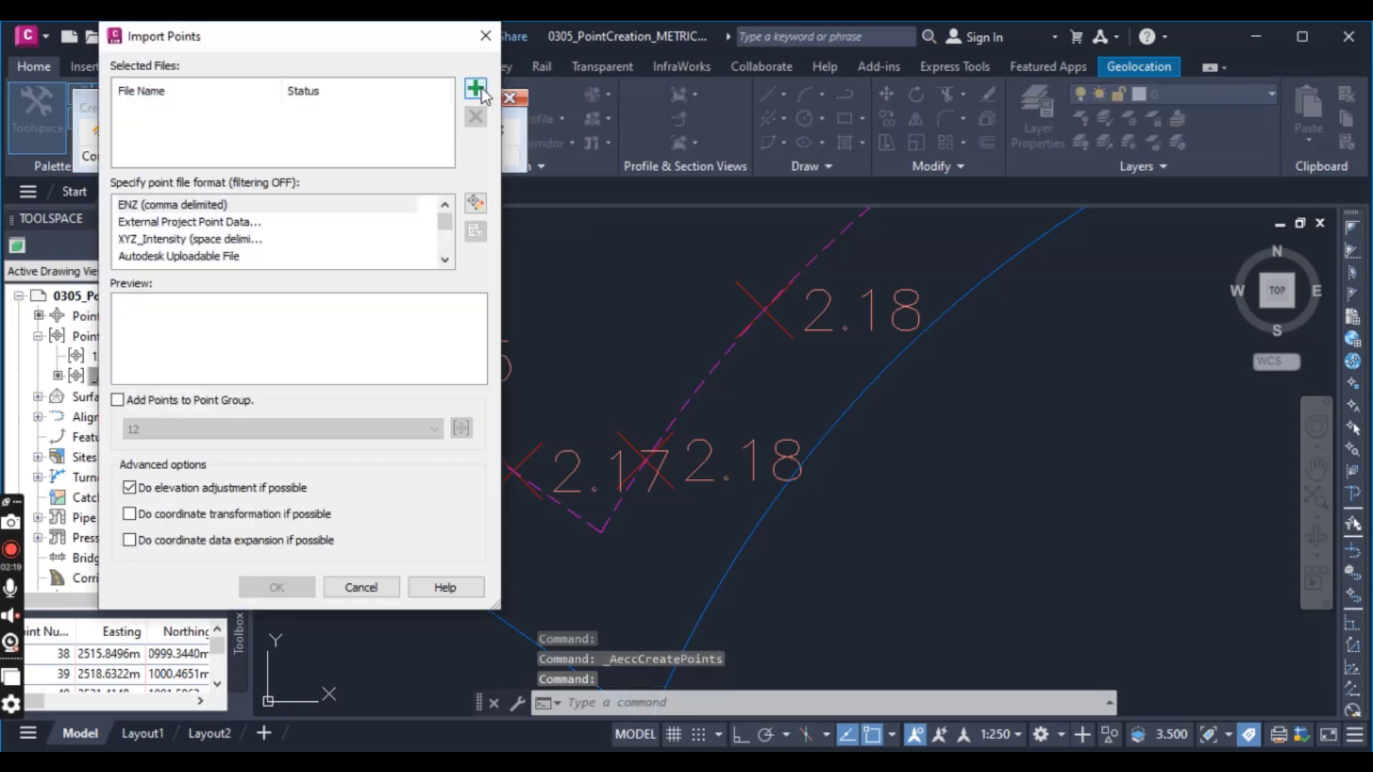
{"action": "left_click", "coordinate": [475, 88]}
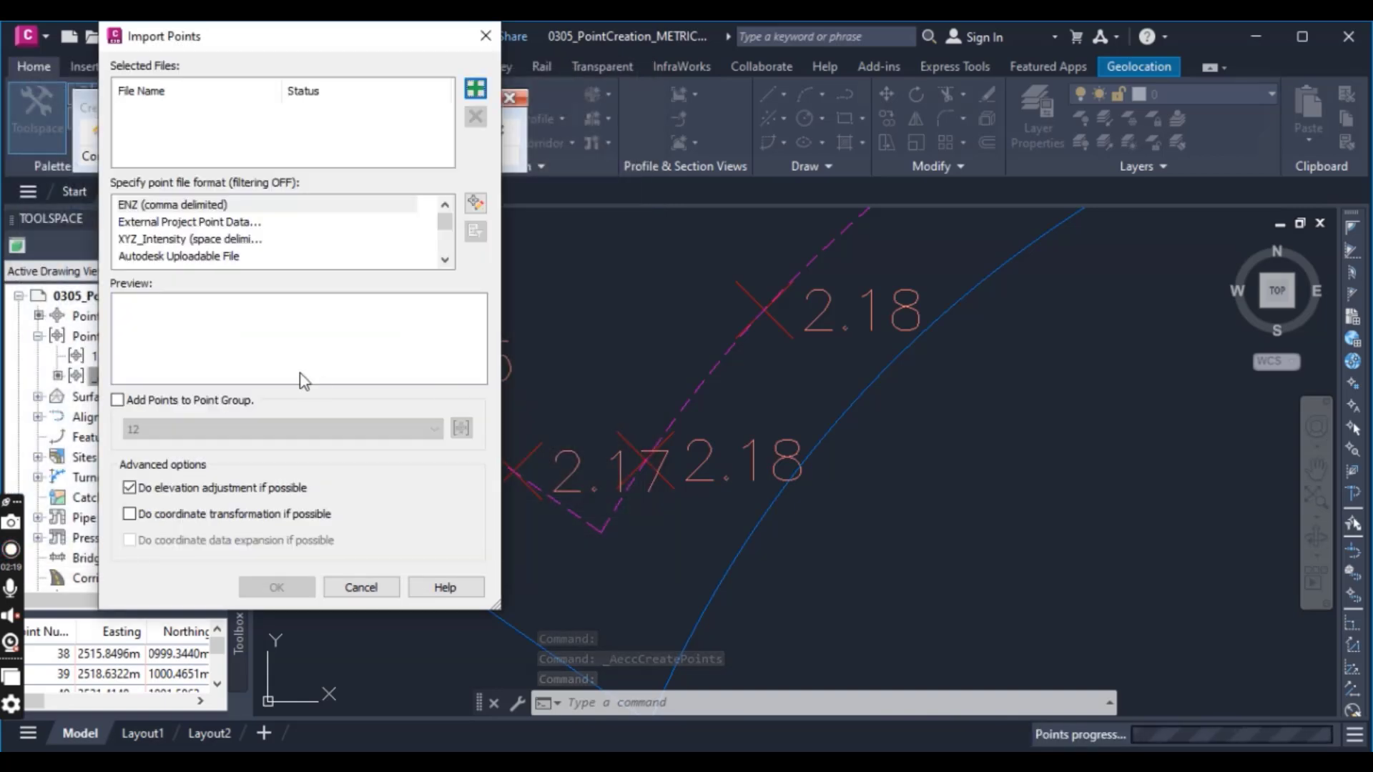
{"action": "left_click", "coordinate": [476, 88]}
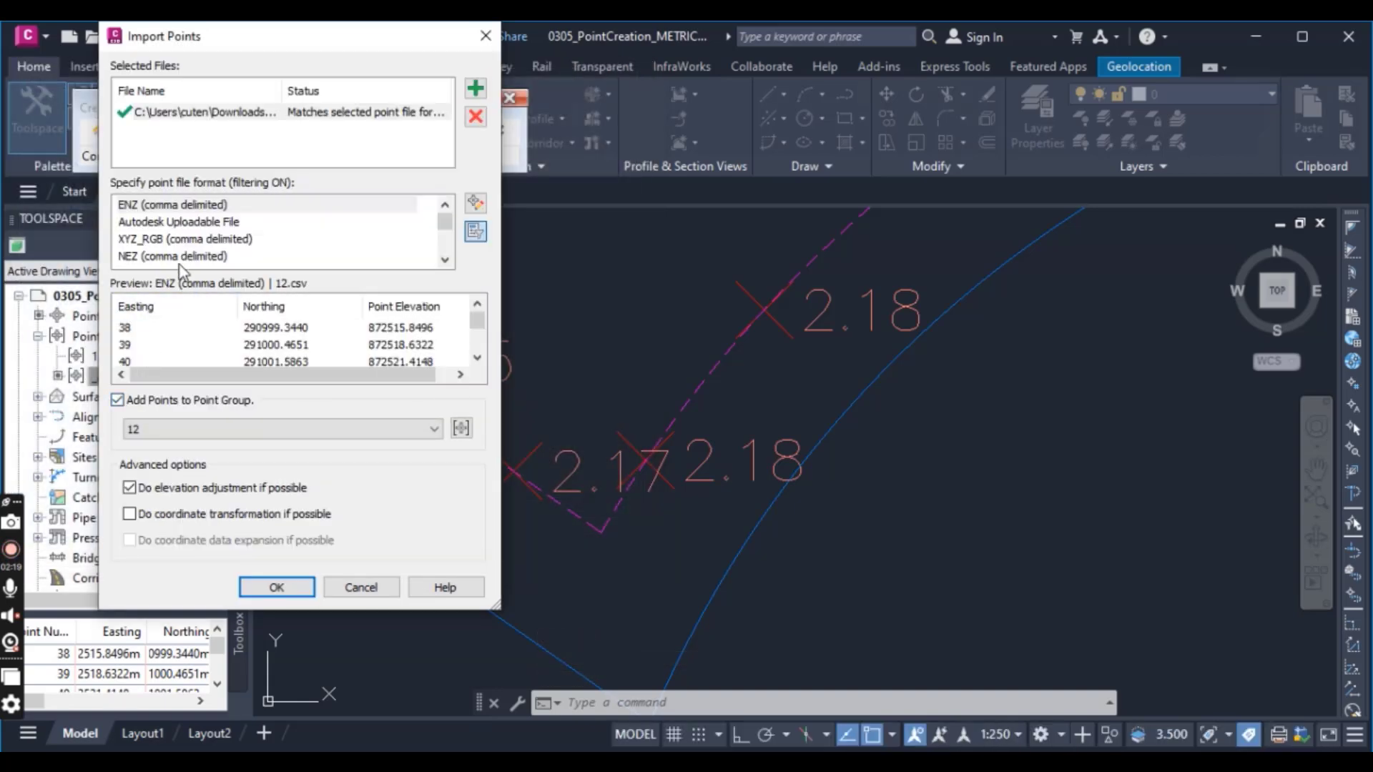
{"action": "left_click", "coordinate": [152, 222]}
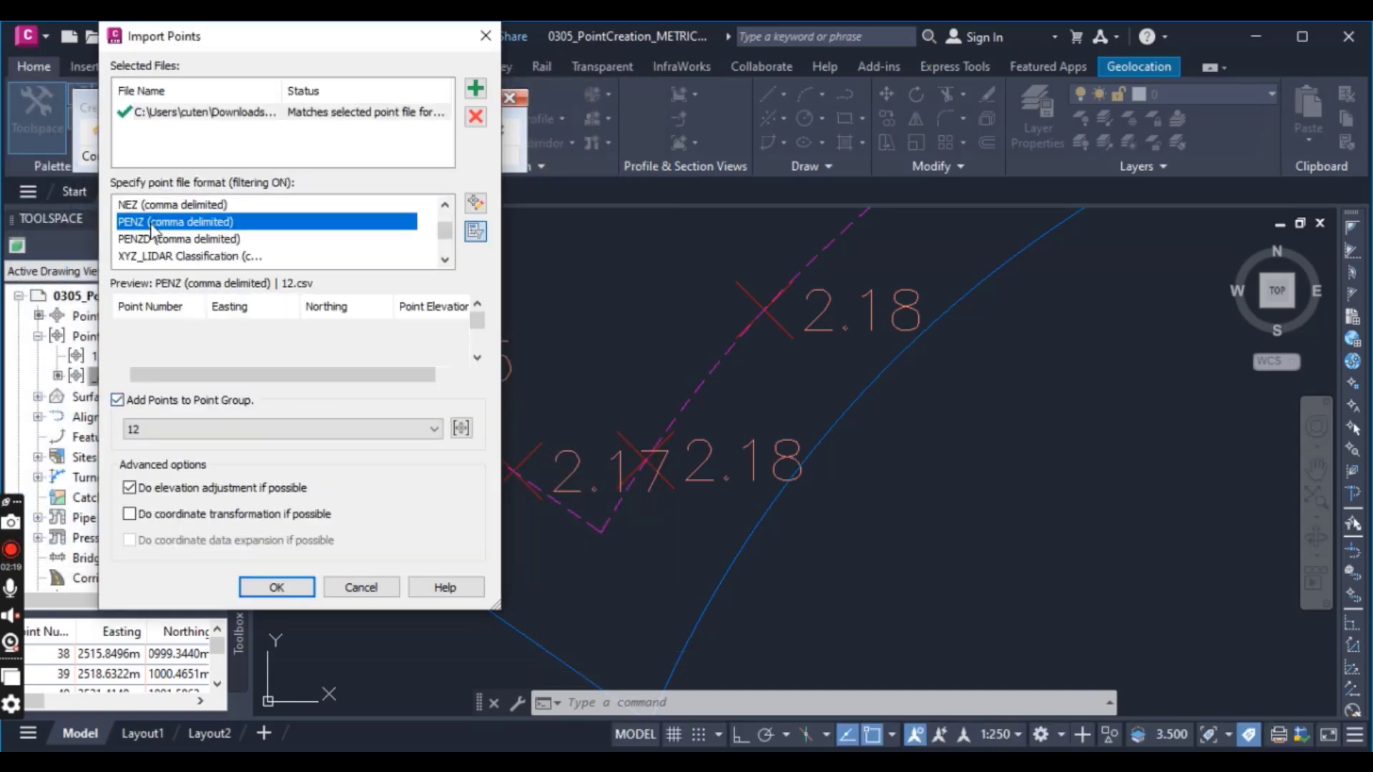
{"action": "left_click", "coordinate": [276, 587]}
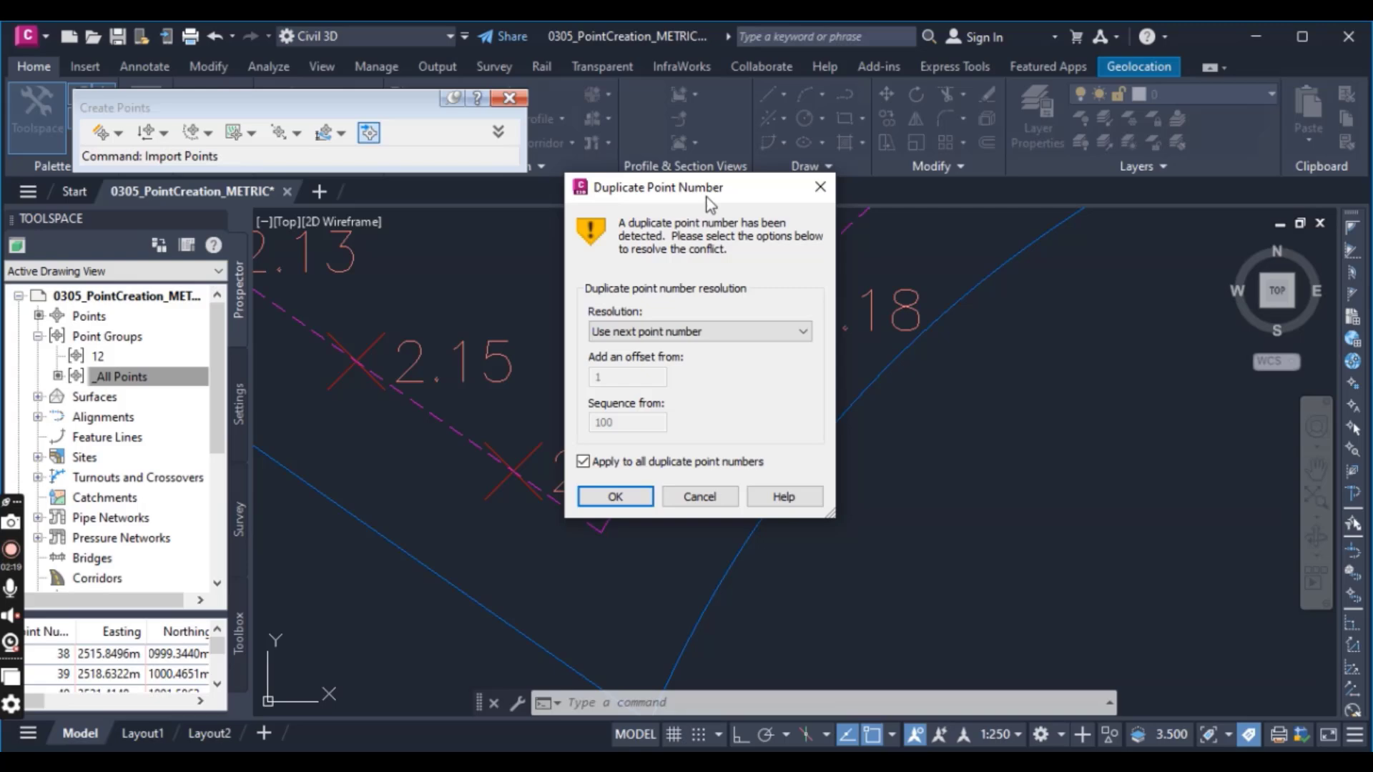
{"action": "mouse_move", "coordinate": [720, 352]}
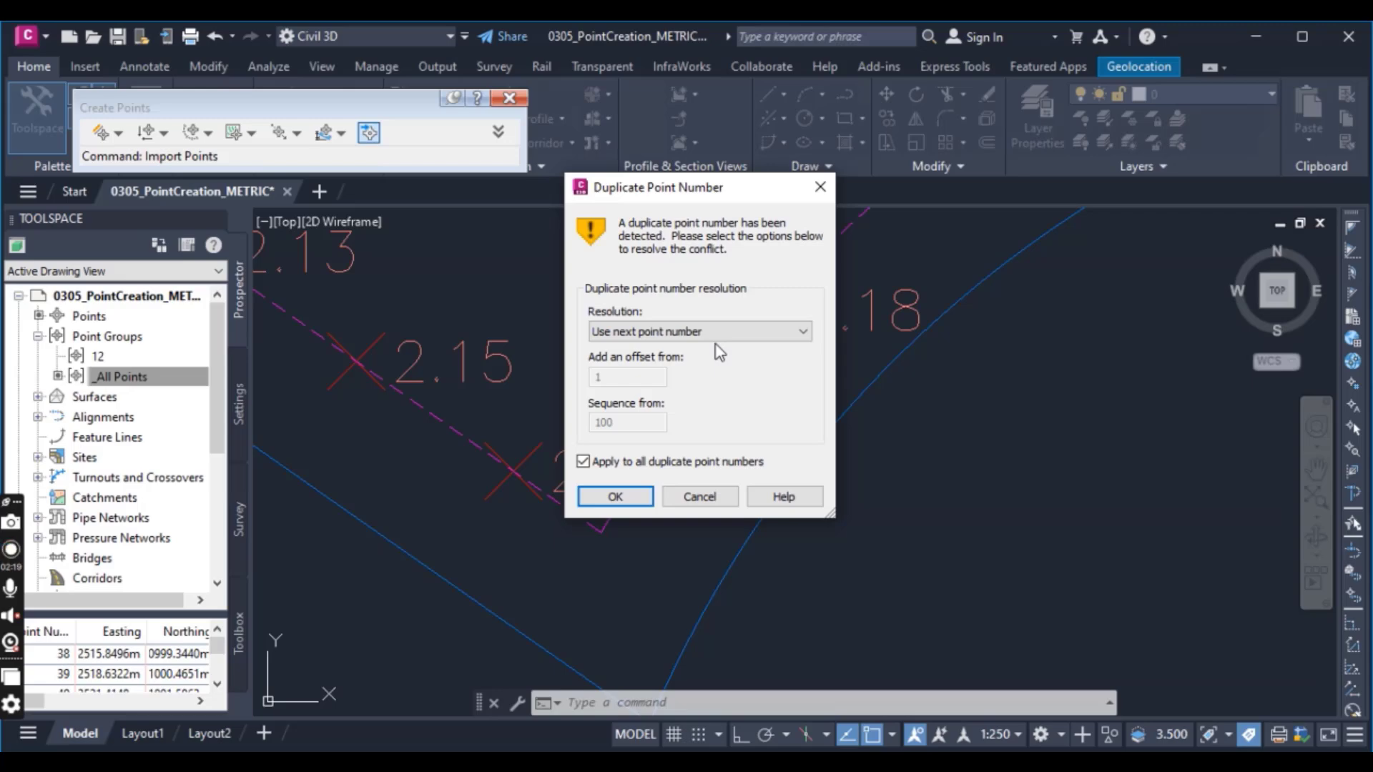
{"action": "mouse_move", "coordinate": [726, 296]}
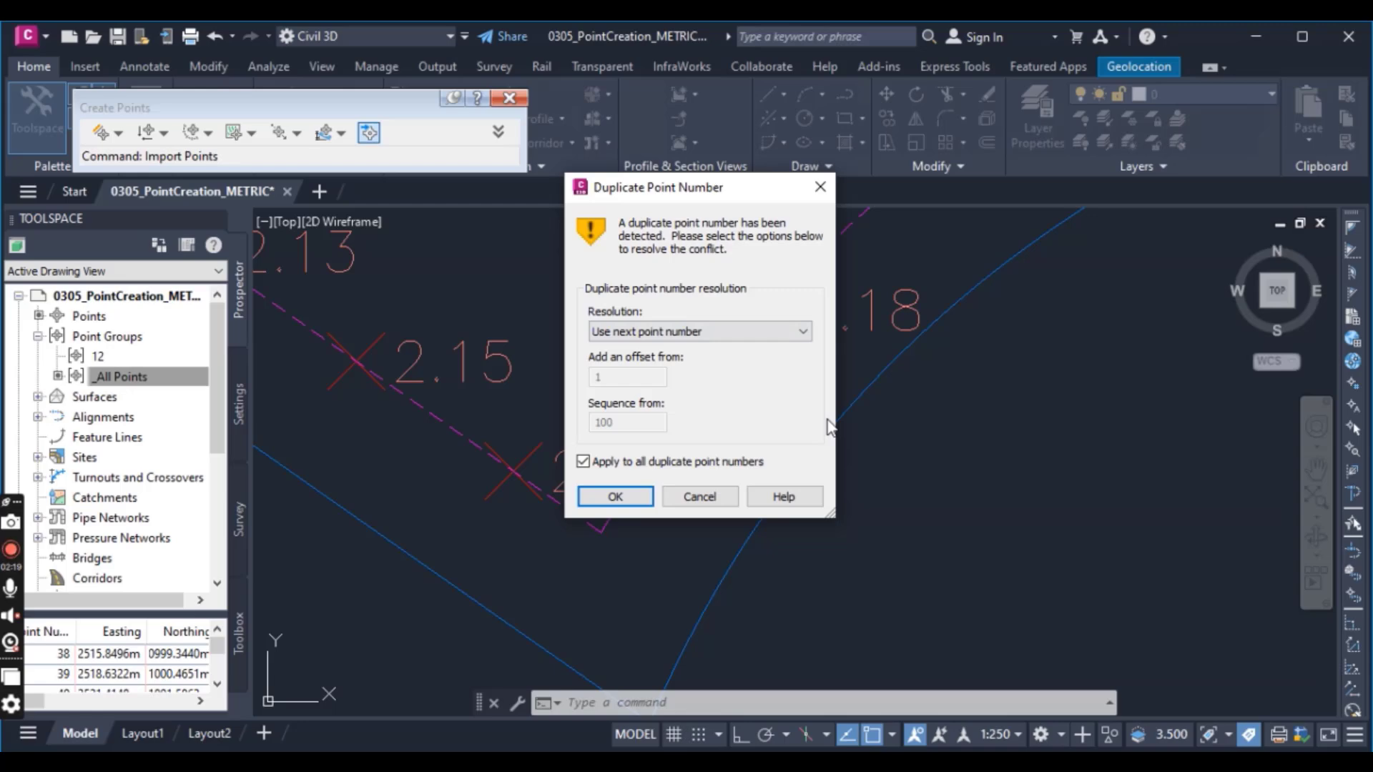
{"action": "mouse_move", "coordinate": [750, 431]}
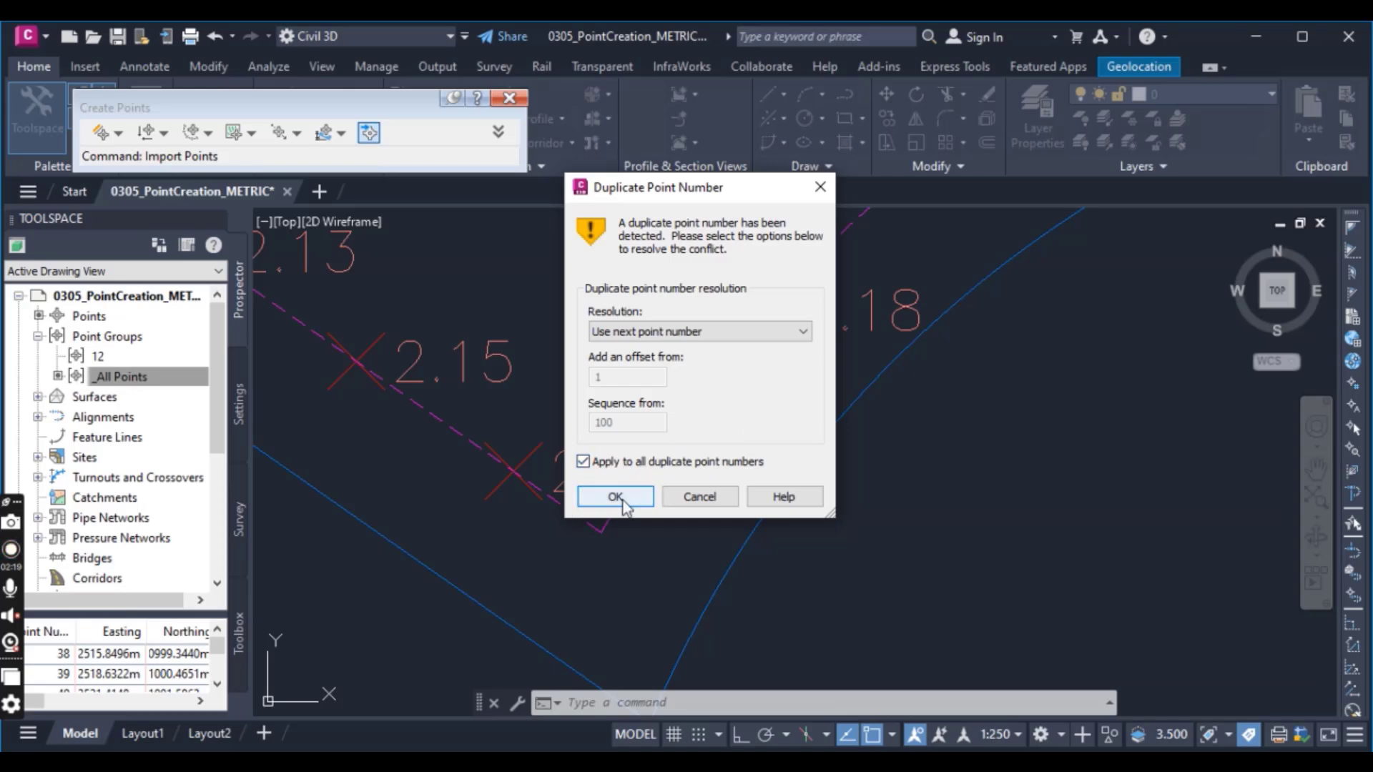
Apply 'Use next point number' to all duplicates and confirm the import.
{"action": "left_click", "coordinate": [614, 496]}
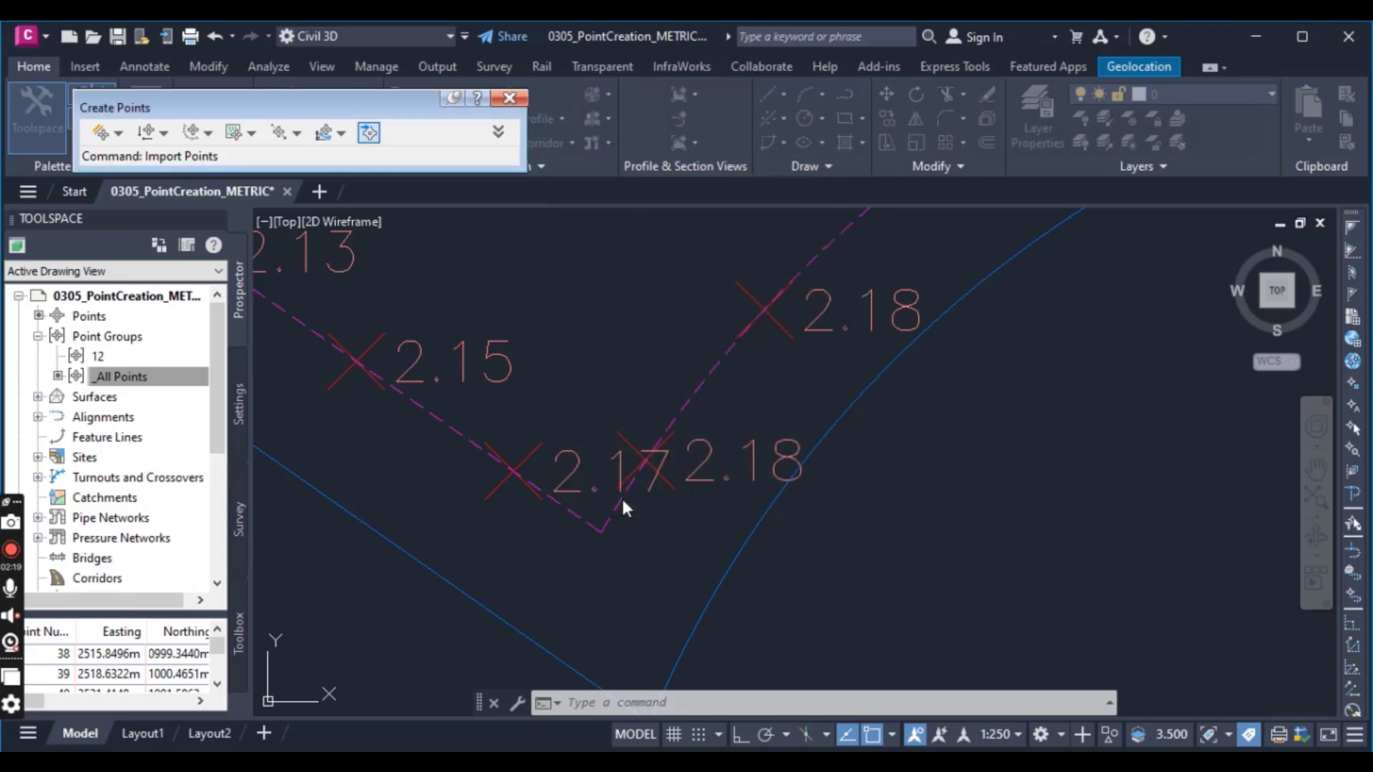